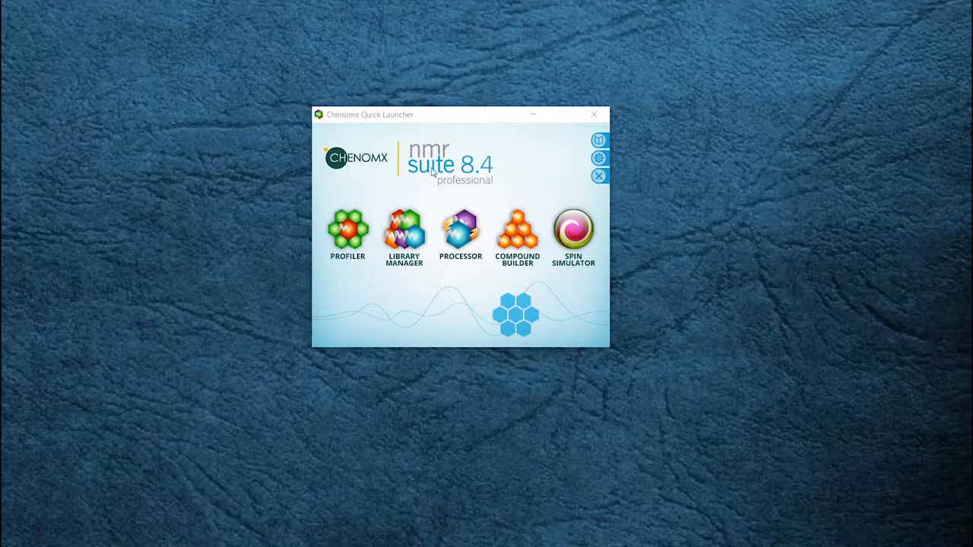
- Launch the Processor application from the Chenomx Quick Launcher
{"action": "left_click", "coordinate": [459, 231]}
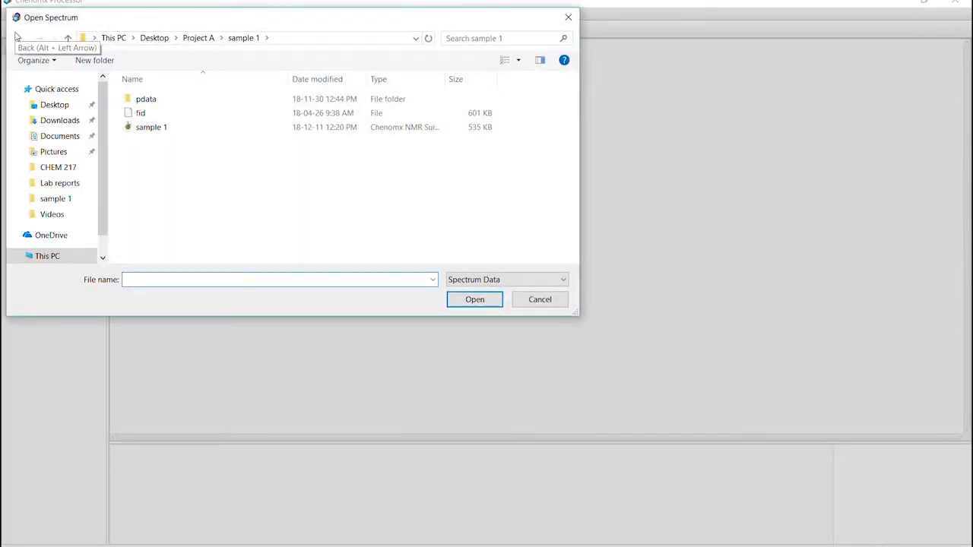
{"action": "mouse_move", "coordinate": [174, 64]}
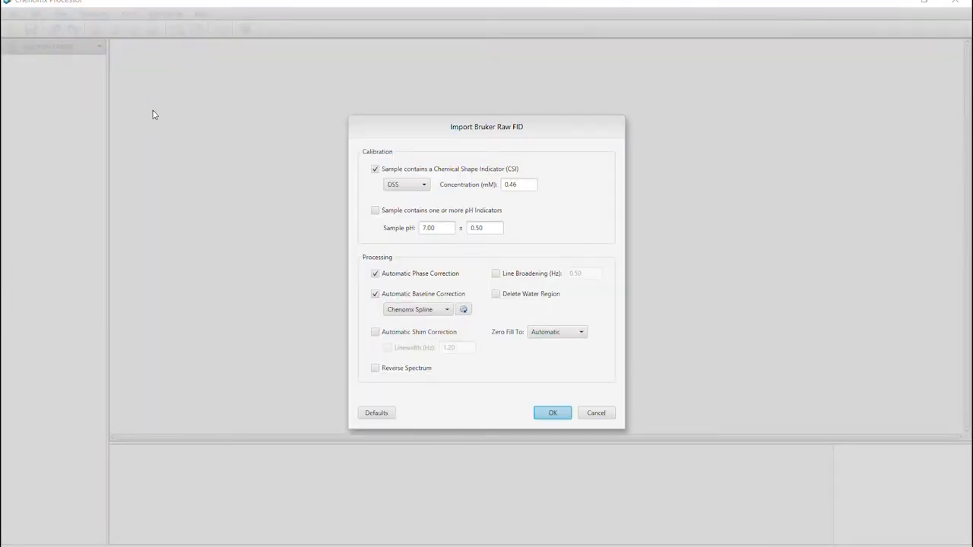
{"action": "mouse_move", "coordinate": [569, 137]}
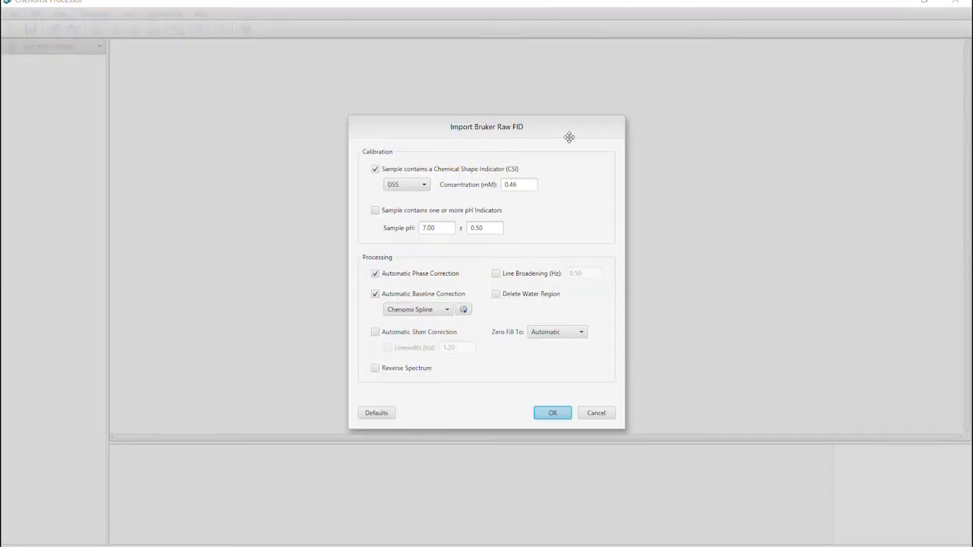
{"action": "mouse_move", "coordinate": [565, 211]}
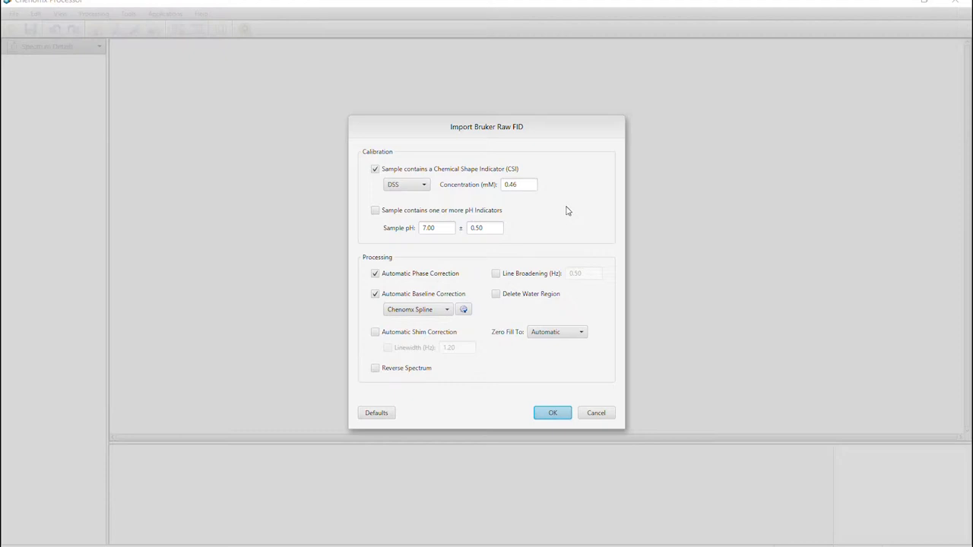
{"action": "mouse_move", "coordinate": [403, 161]}
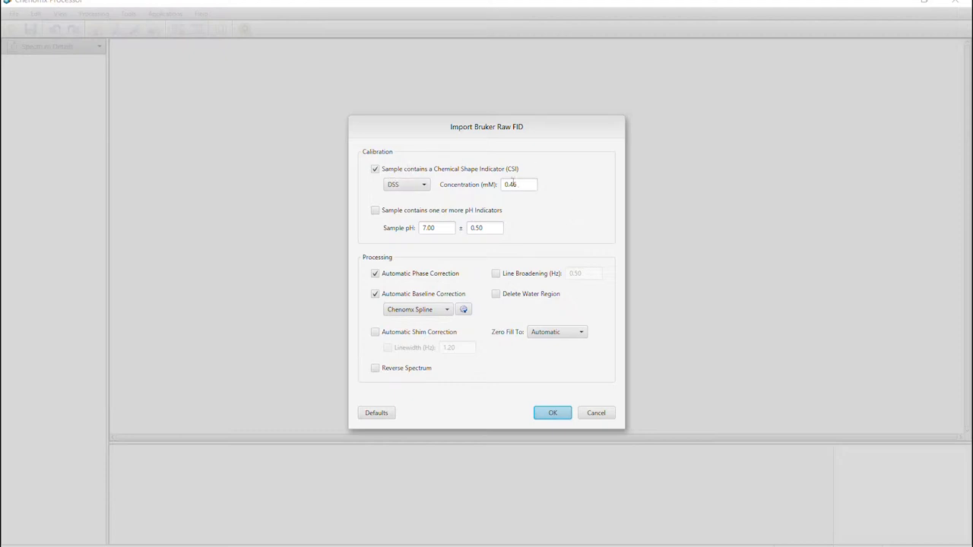
{"action": "mouse_move", "coordinate": [523, 189]}
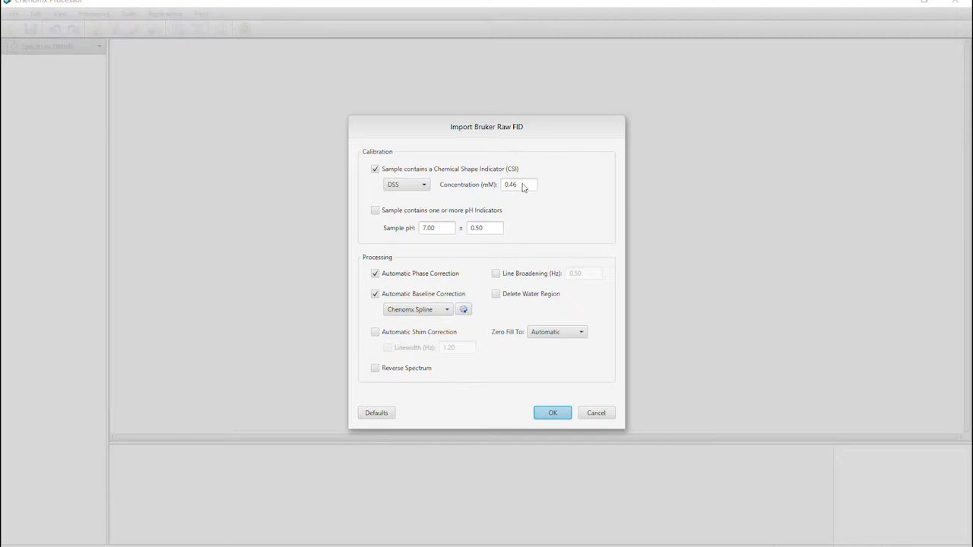
{"action": "mouse_move", "coordinate": [520, 185]}
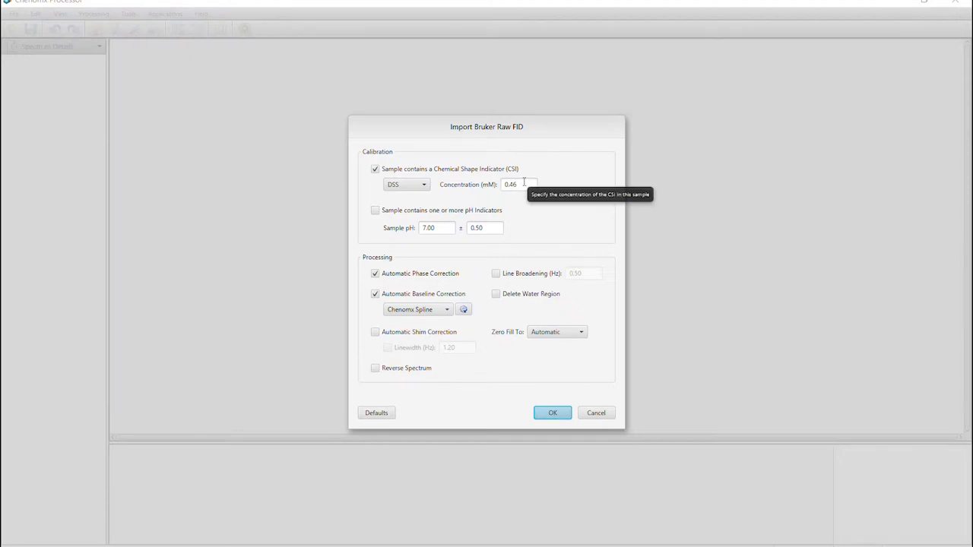
{"action": "mouse_move", "coordinate": [377, 230]}
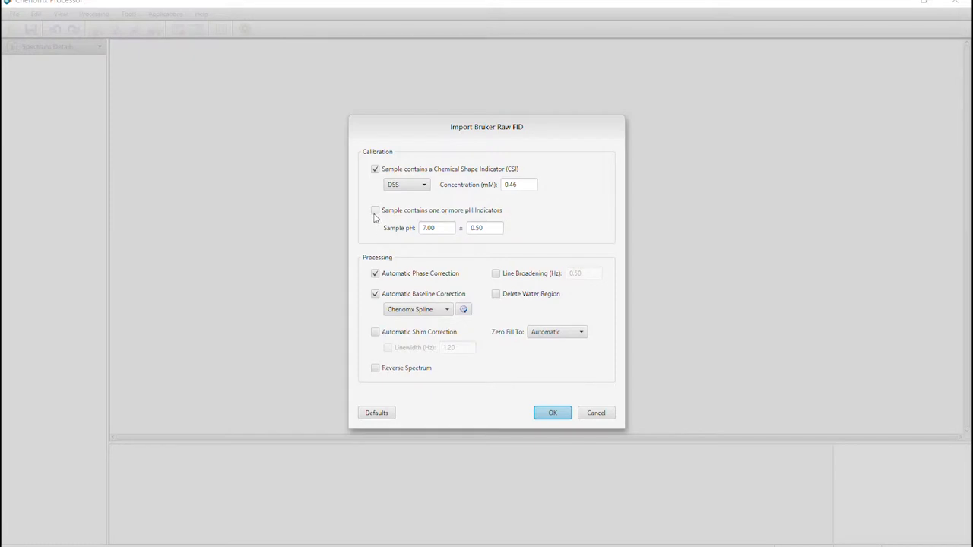
- Turn off automatic phase and baseline correction in the Import Bruker Raw FID settings
{"action": "left_click", "coordinate": [374, 210]}
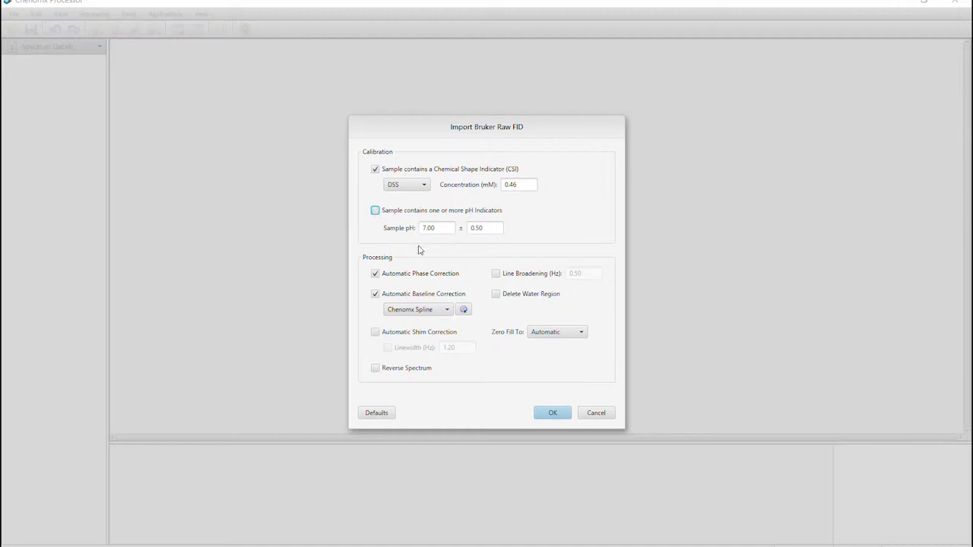
{"action": "mouse_move", "coordinate": [418, 243]}
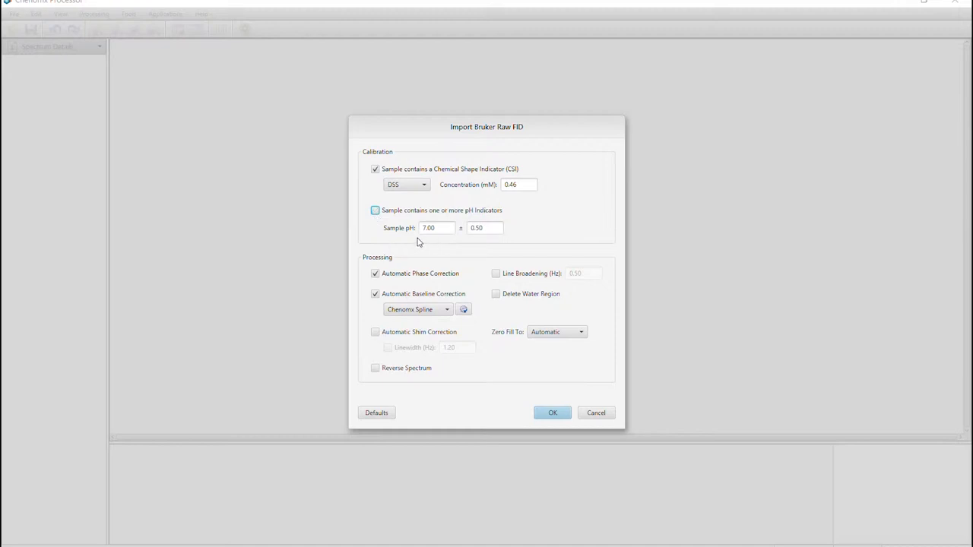
{"action": "mouse_move", "coordinate": [431, 229]}
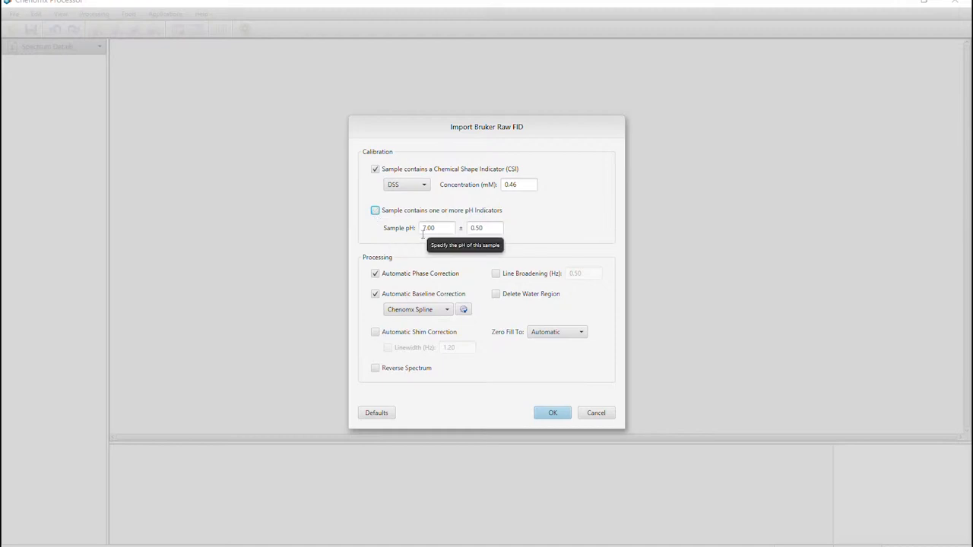
{"action": "mouse_move", "coordinate": [404, 264]}
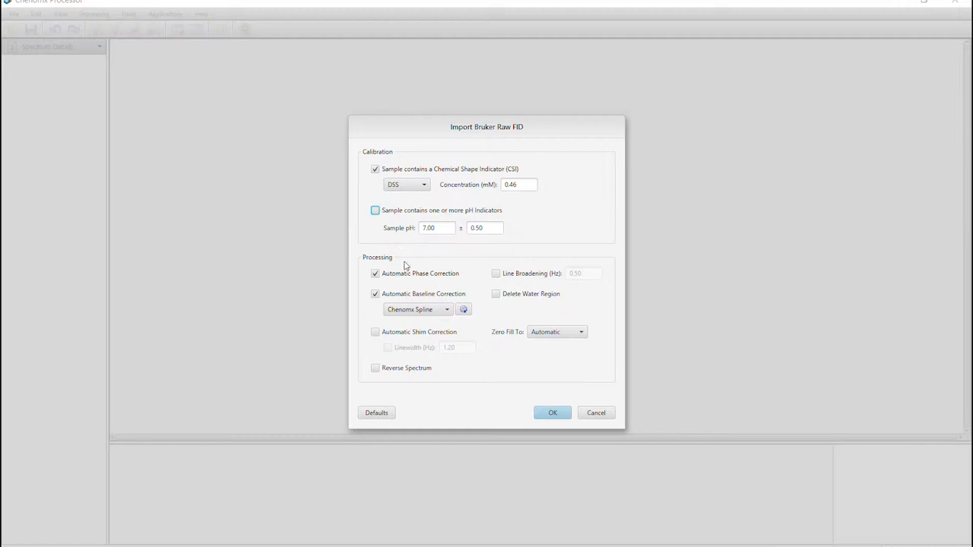
{"action": "mouse_move", "coordinate": [371, 256]}
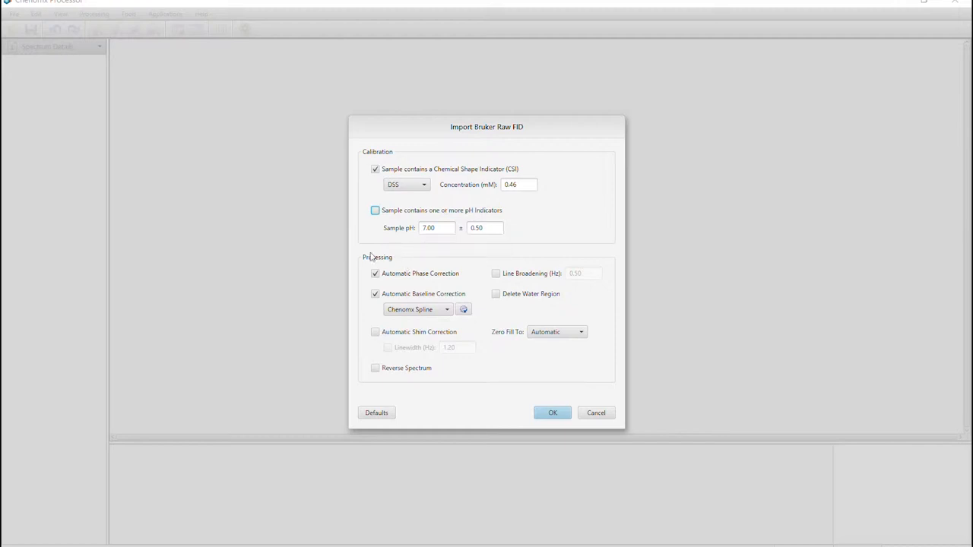
{"action": "mouse_move", "coordinate": [361, 269]}
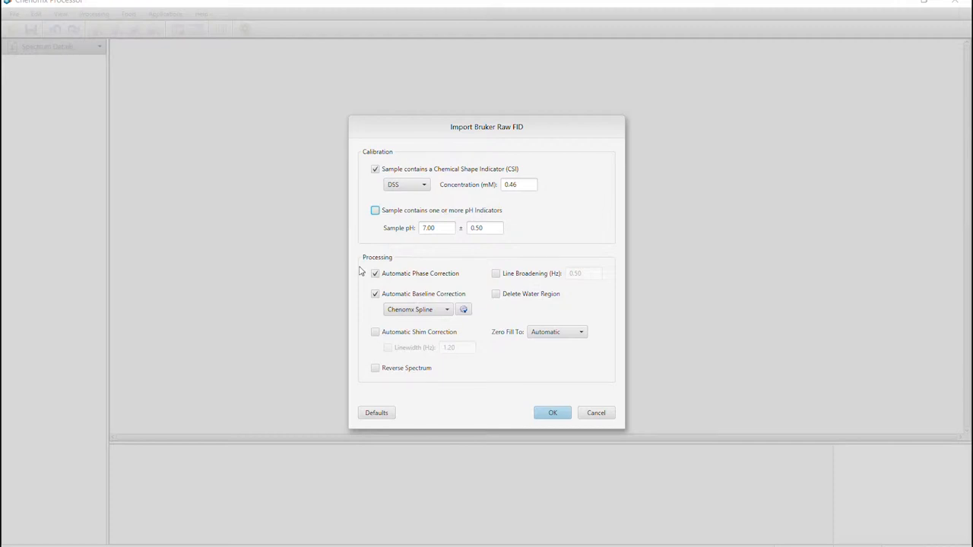
{"action": "mouse_move", "coordinate": [416, 289]}
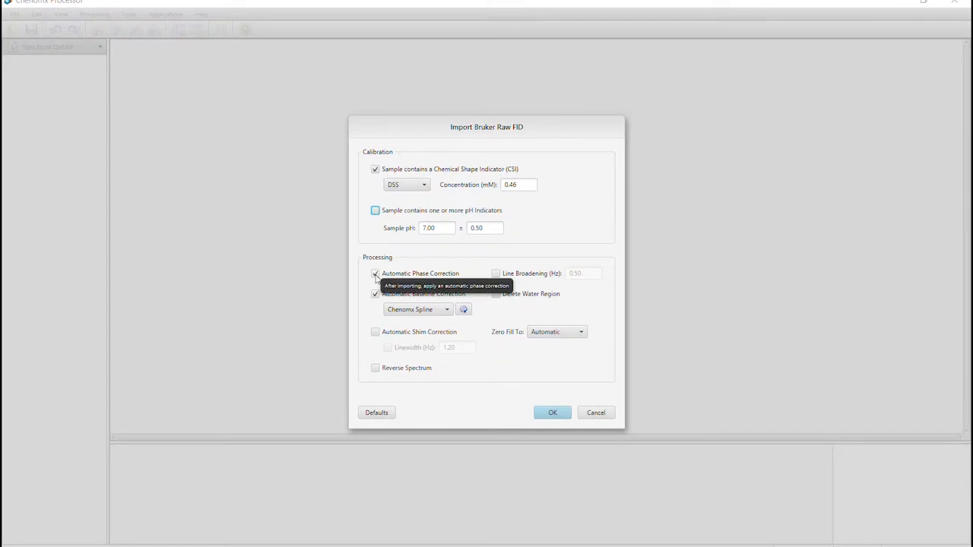
{"action": "left_click", "coordinate": [374, 274]}
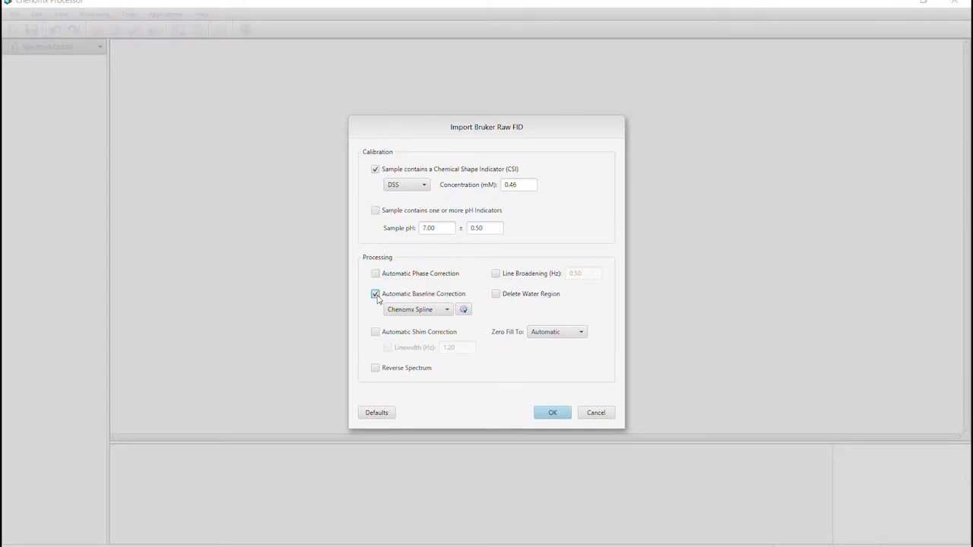
{"action": "left_click", "coordinate": [373, 294]}
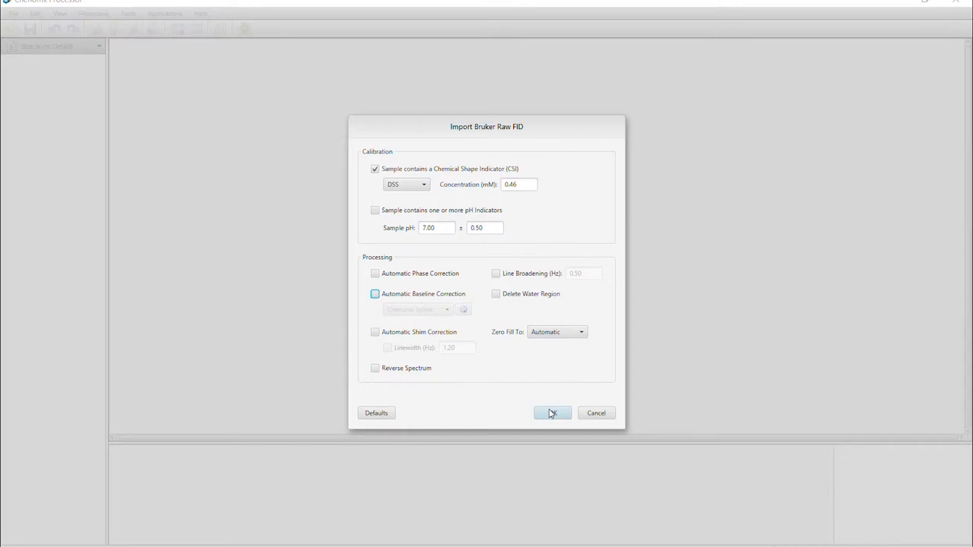
- Import the Bruker FID spectrum uncorrected with DSS 0.46 mM and pH 7.00
{"action": "left_click", "coordinate": [551, 413]}
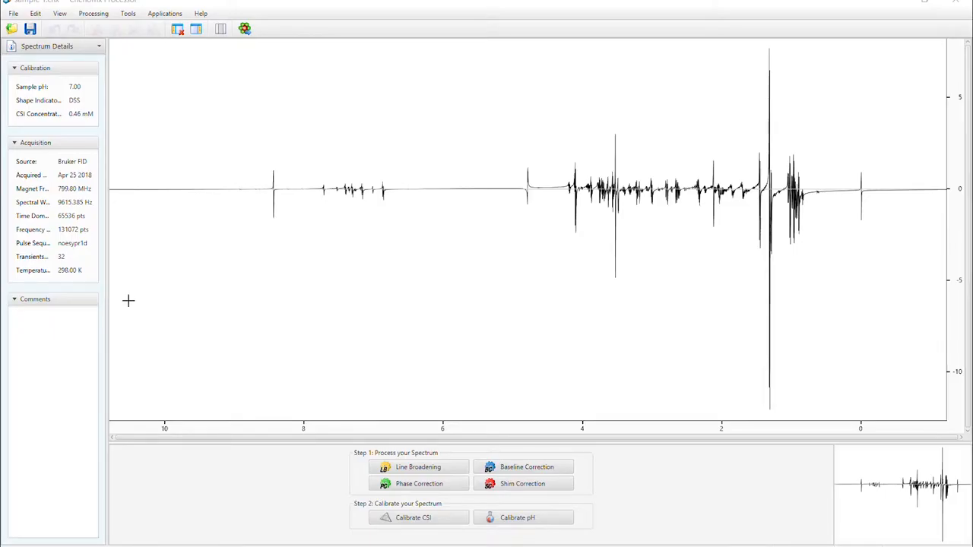
{"action": "mouse_move", "coordinate": [64, 100]}
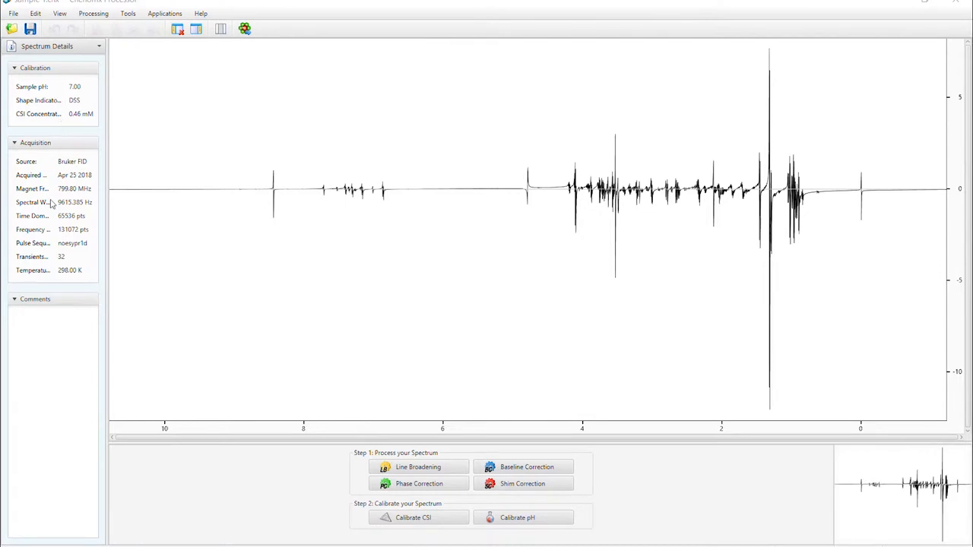
{"action": "mouse_move", "coordinate": [30, 279]}
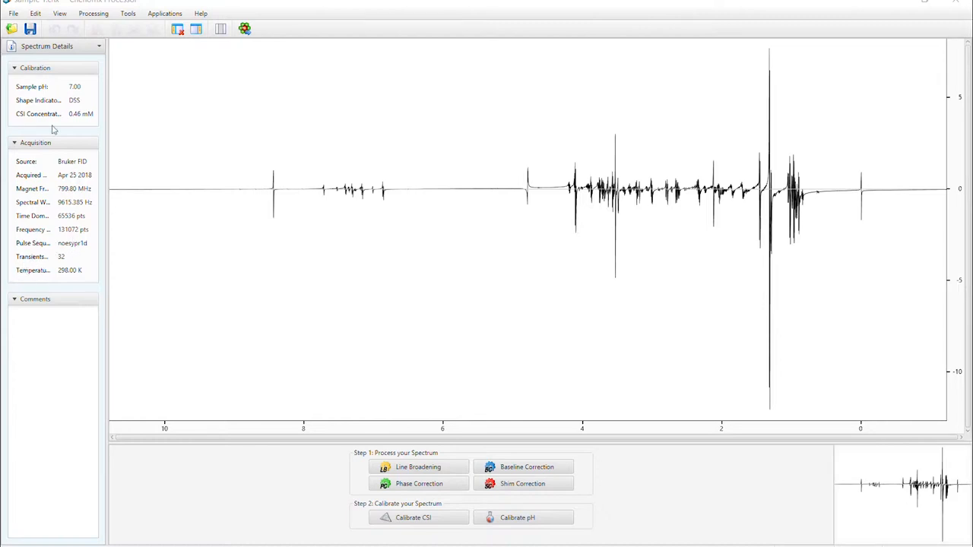
{"action": "left_click", "coordinate": [97, 45]}
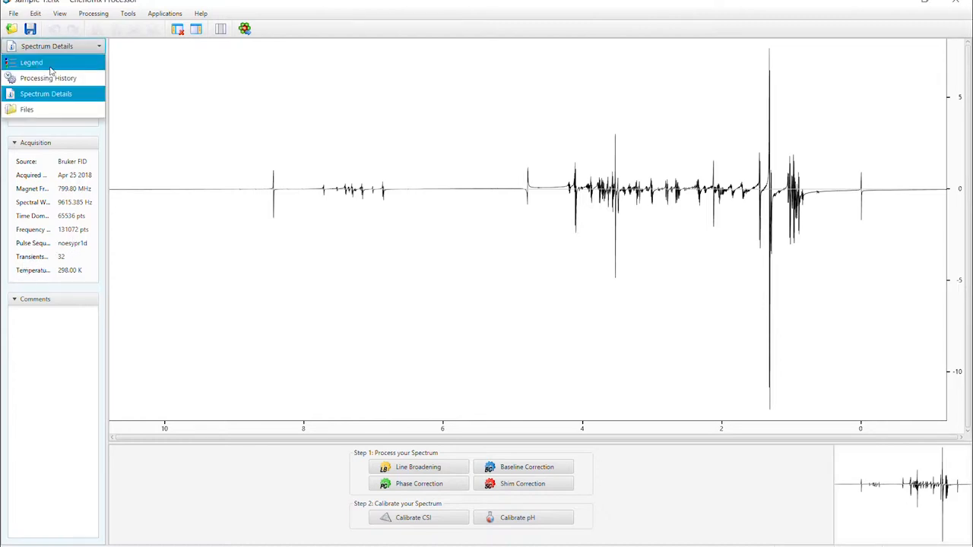
{"action": "left_click", "coordinate": [49, 78]}
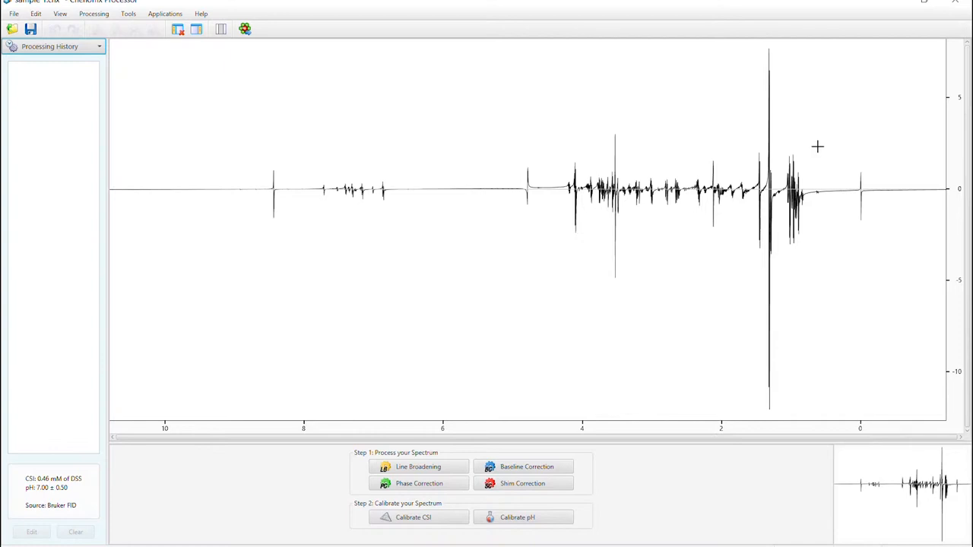
{"action": "mouse_move", "coordinate": [857, 243]}
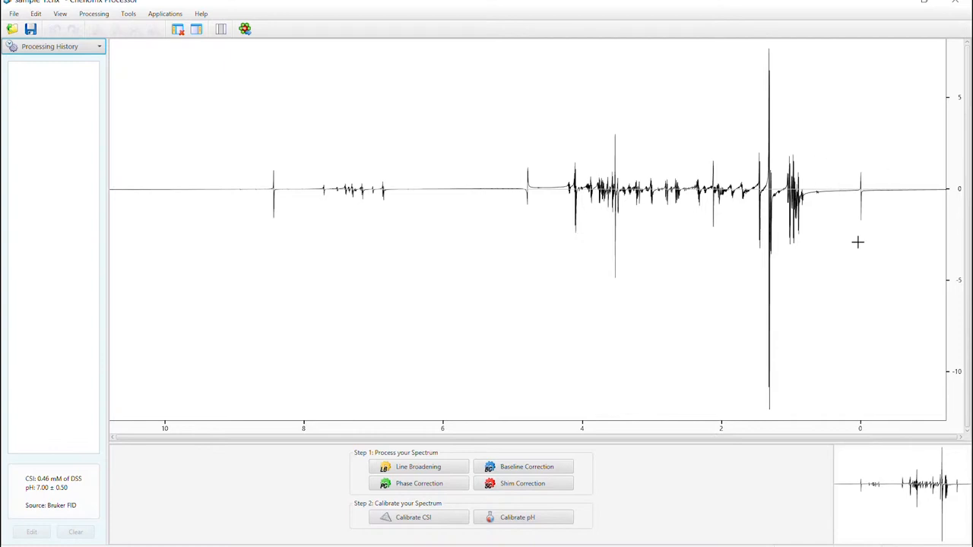
{"action": "mouse_move", "coordinate": [851, 222]}
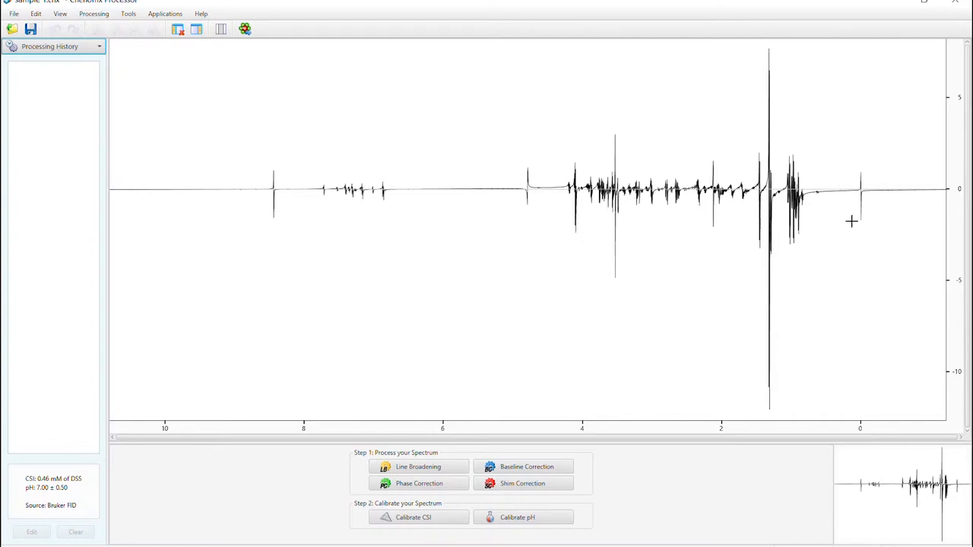
{"action": "mouse_move", "coordinate": [651, 259]}
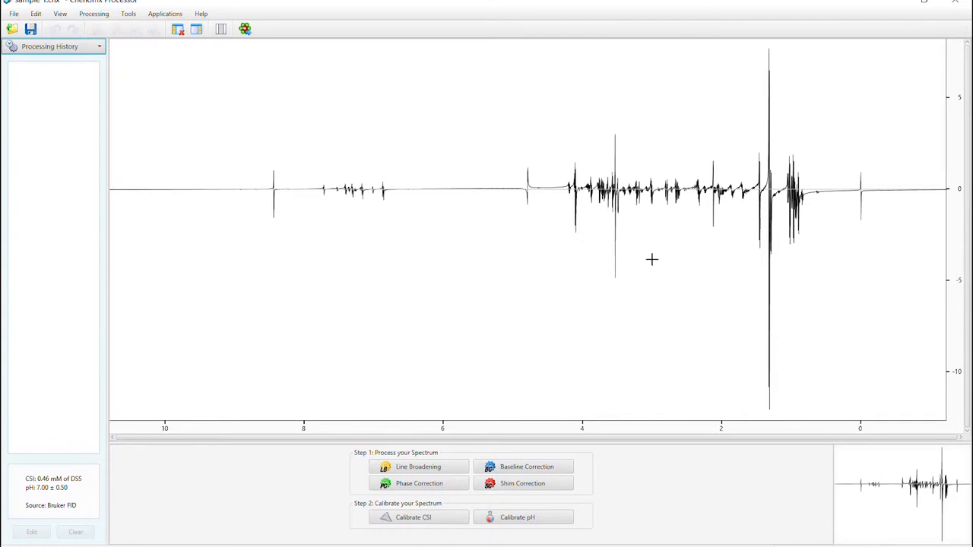
{"action": "mouse_move", "coordinate": [635, 314]}
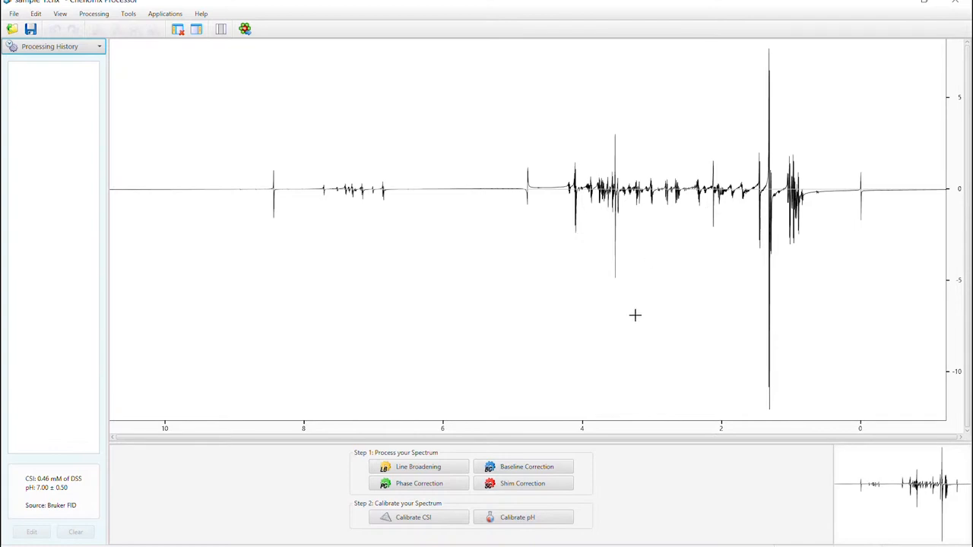
{"action": "left_click_drag", "start_coordinate": [839, 138], "coordinate": [869, 252]}
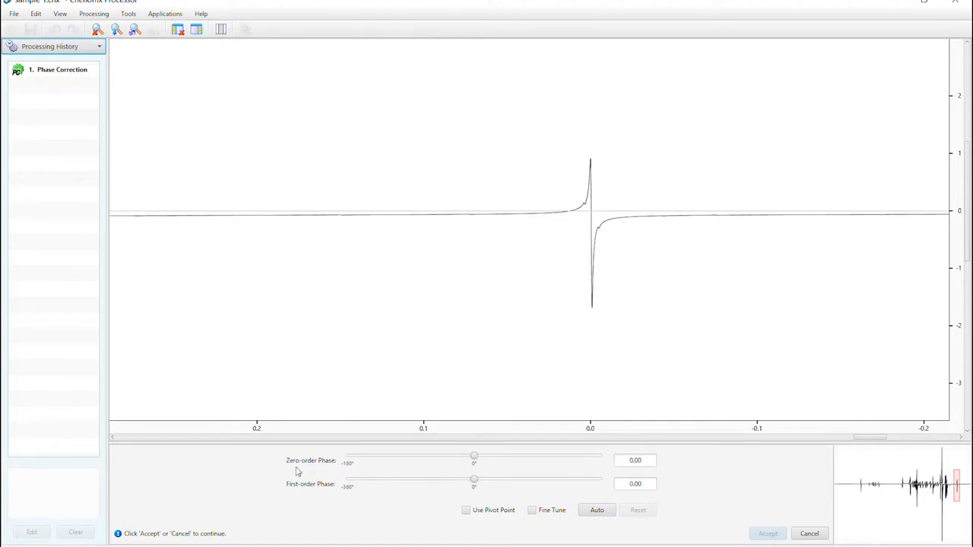
{"action": "mouse_move", "coordinate": [387, 474]}
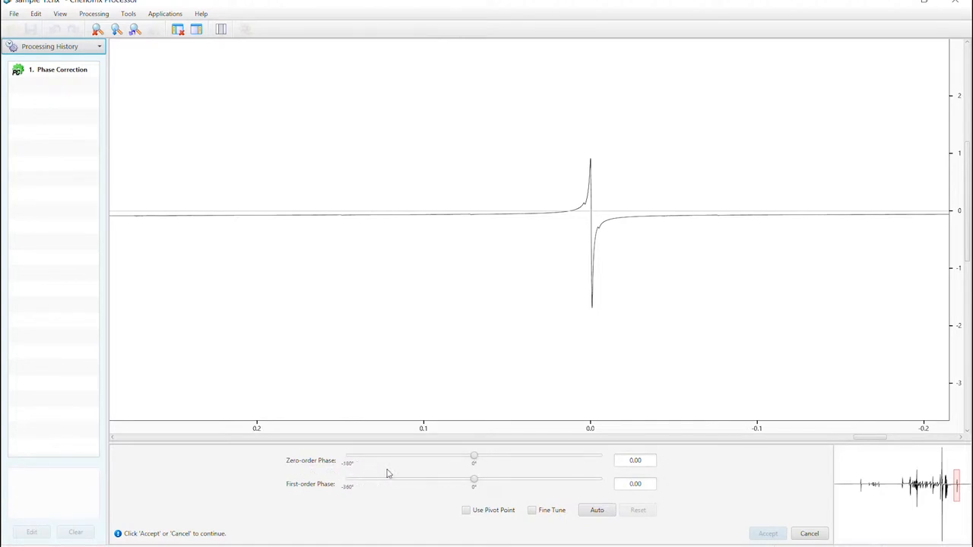
- Drag zero-order phase to about -108° so the DSS peak at 0 ppm stands upright
{"action": "left_click_drag", "start_coordinate": [474, 456], "coordinate": [446, 456]}
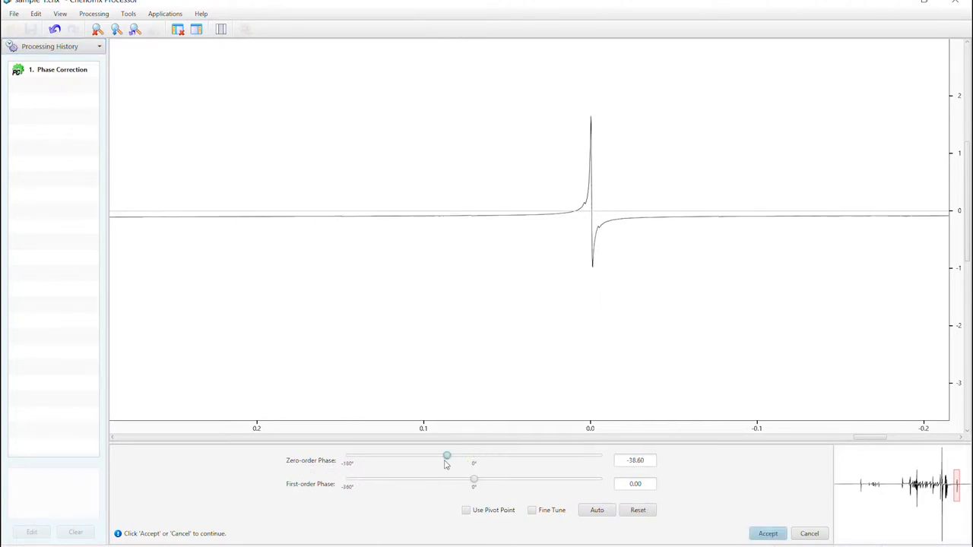
{"action": "left_click_drag", "start_coordinate": [446, 456], "coordinate": [402, 456]}
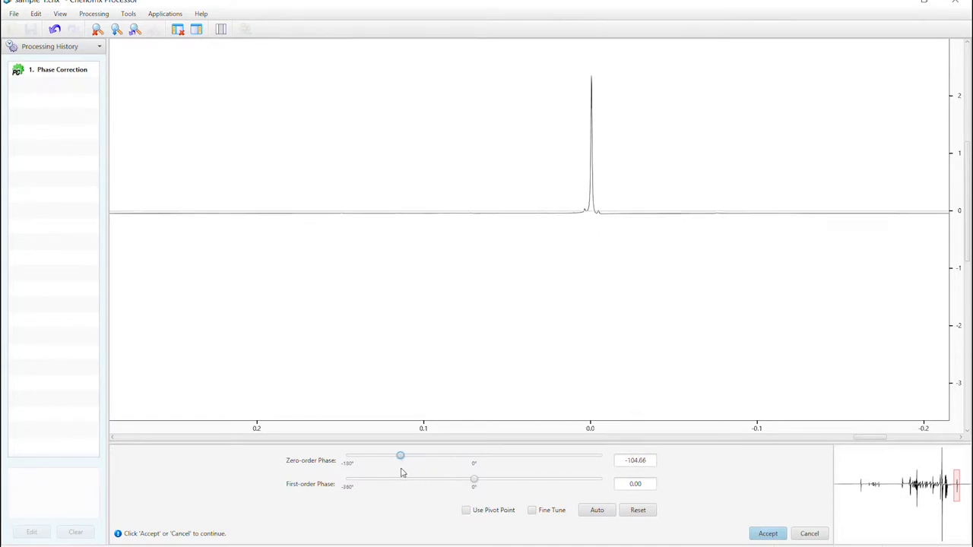
{"action": "left_click_drag", "start_coordinate": [402, 456], "coordinate": [395, 456]}
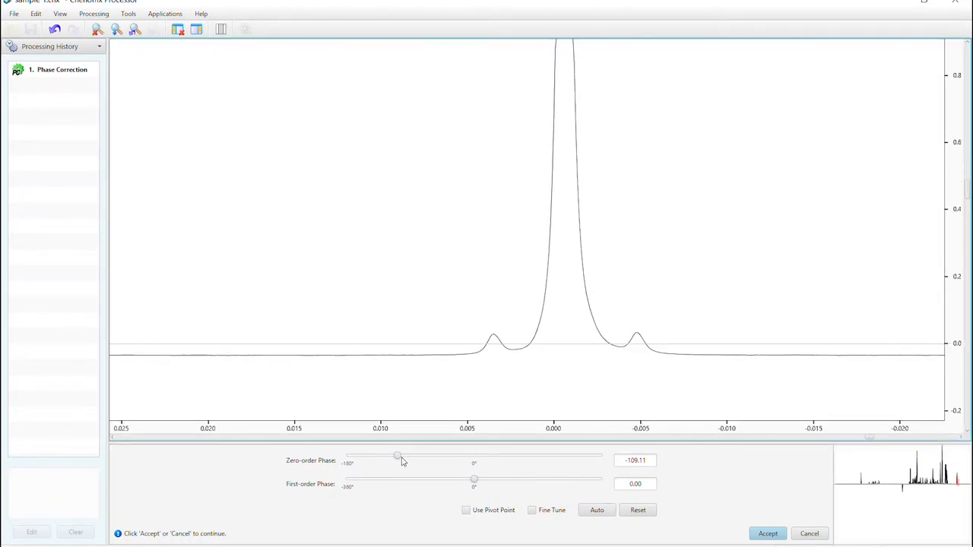
- Refine zero-order phase to -108.37 and fix the pivot point on the DSS peak at 0 ppm
{"action": "left_click_drag", "start_coordinate": [398, 456], "coordinate": [399, 456]}
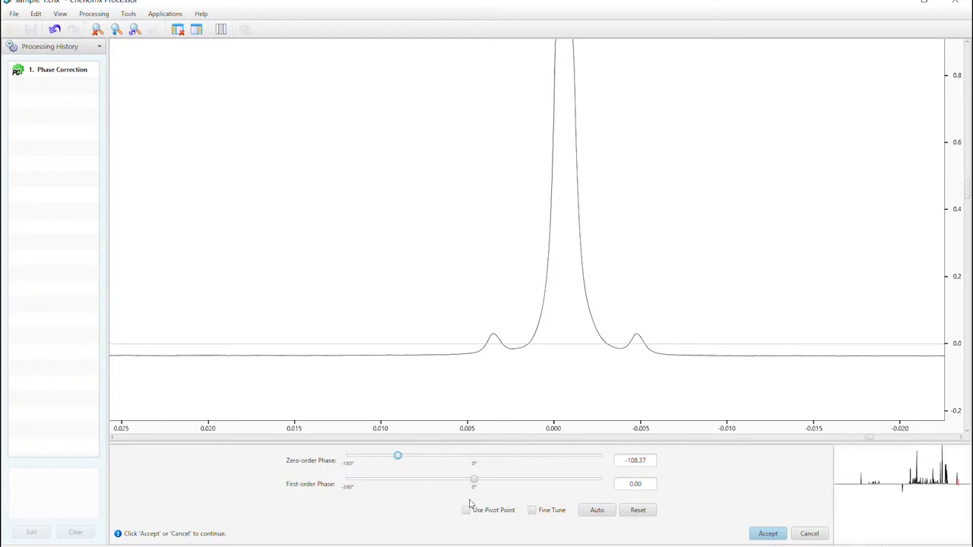
{"action": "mouse_move", "coordinate": [466, 515]}
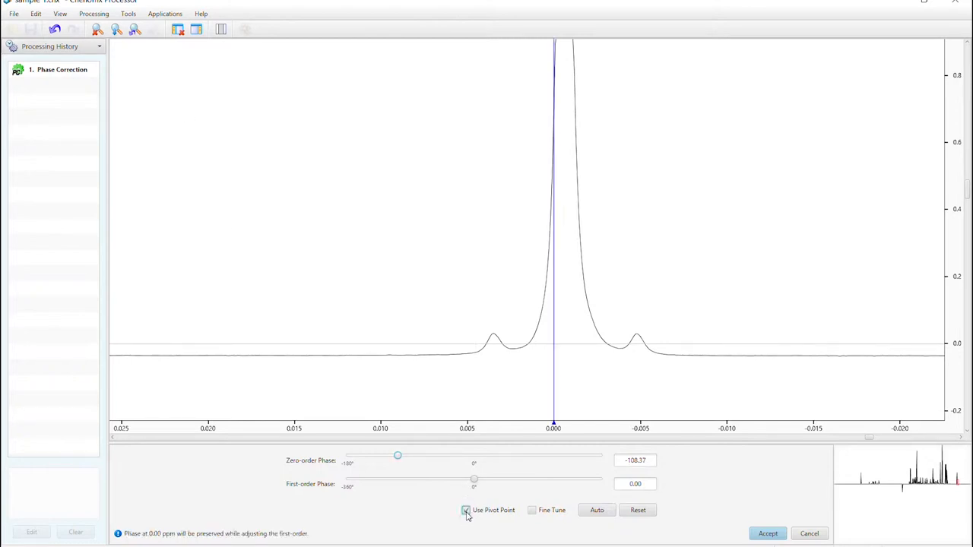
{"action": "left_click", "coordinate": [465, 510]}
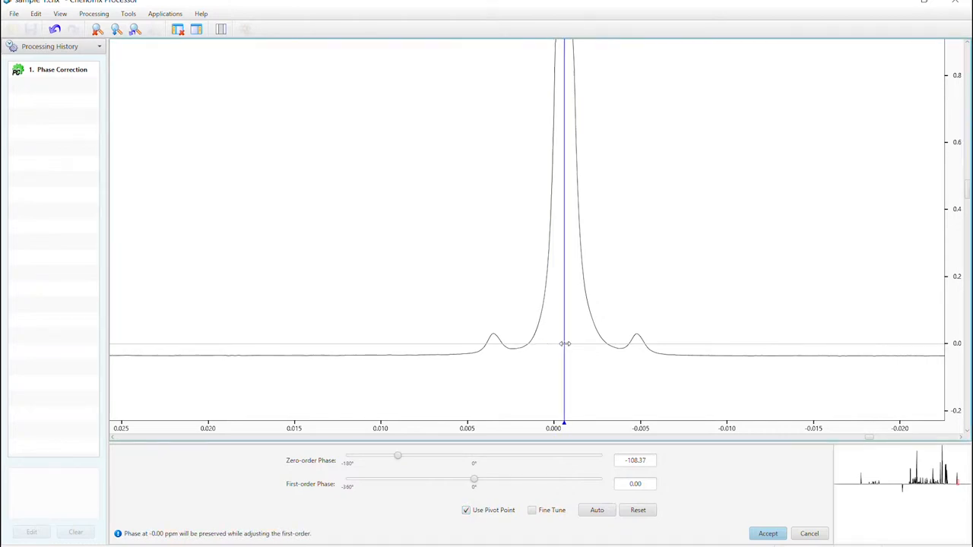
{"action": "mouse_move", "coordinate": [503, 242]}
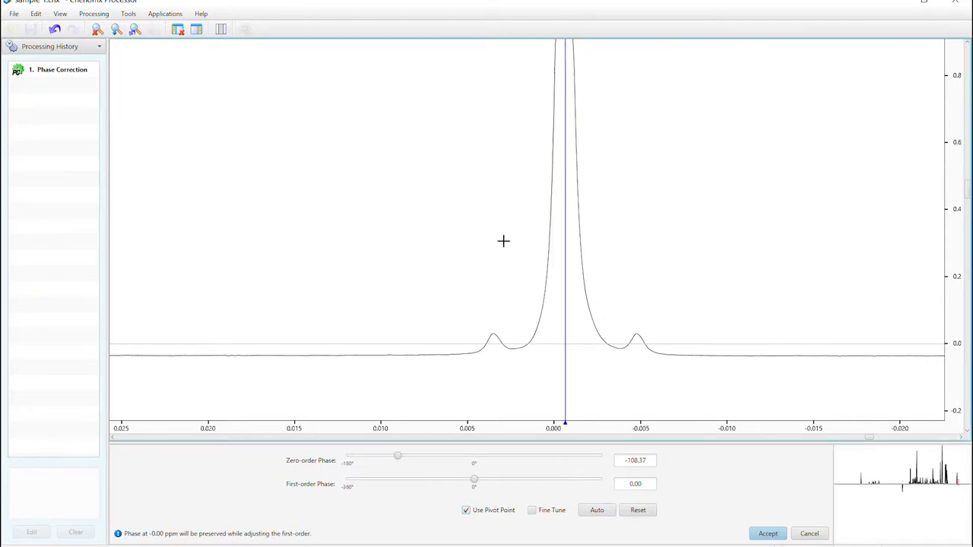
{"action": "mouse_move", "coordinate": [563, 292]}
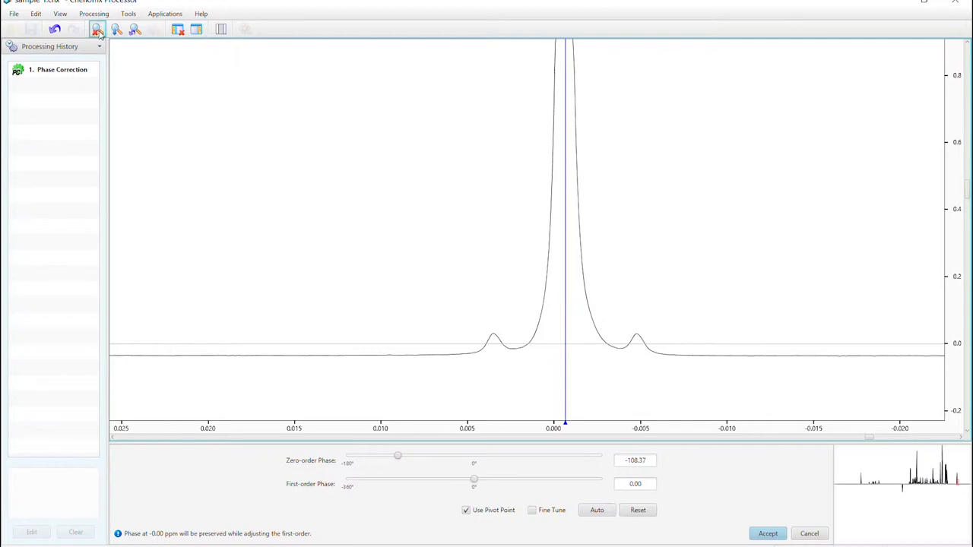
- Fine-tune first-order phase to about -0.74 on the 8.45 ppm peak and accept the phase correction
{"action": "left_click", "coordinate": [97, 29]}
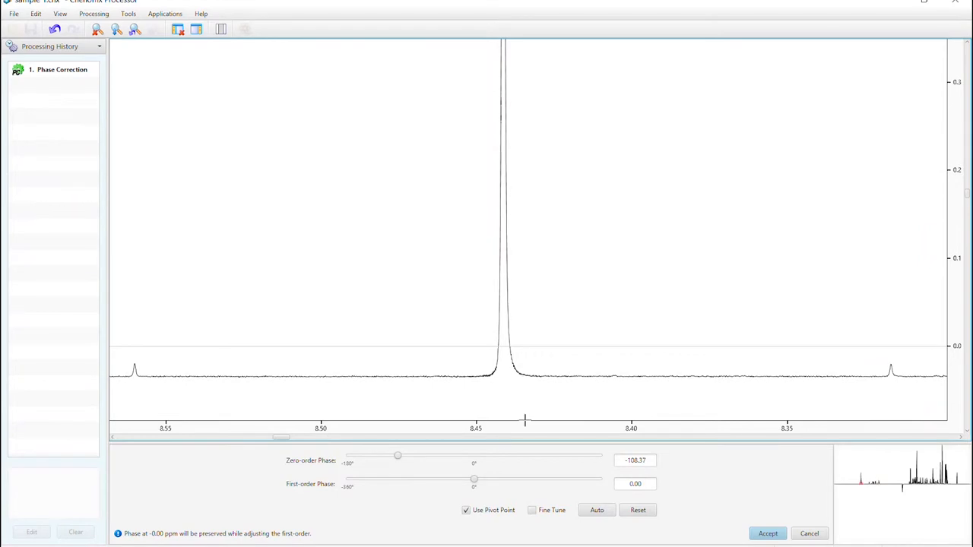
{"action": "mouse_move", "coordinate": [441, 485]}
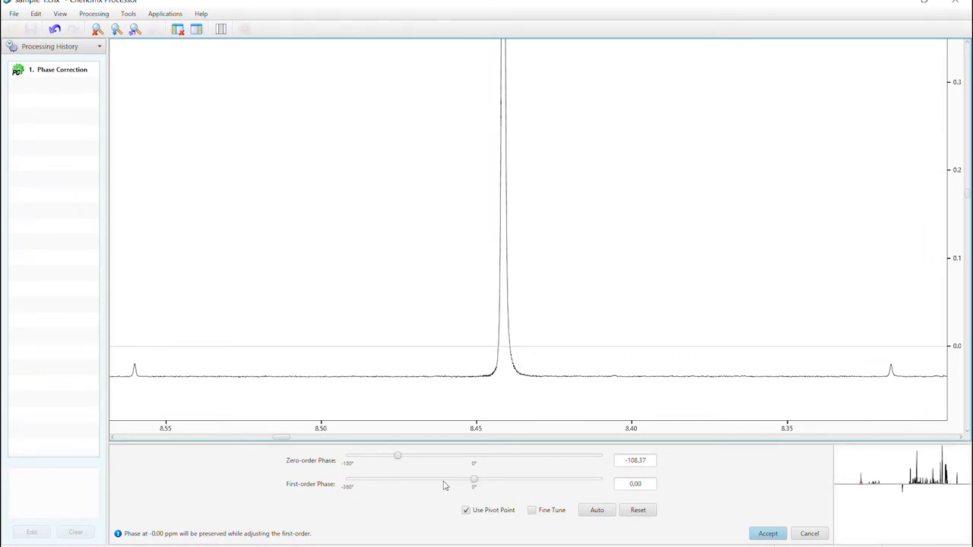
{"action": "mouse_move", "coordinate": [289, 498]}
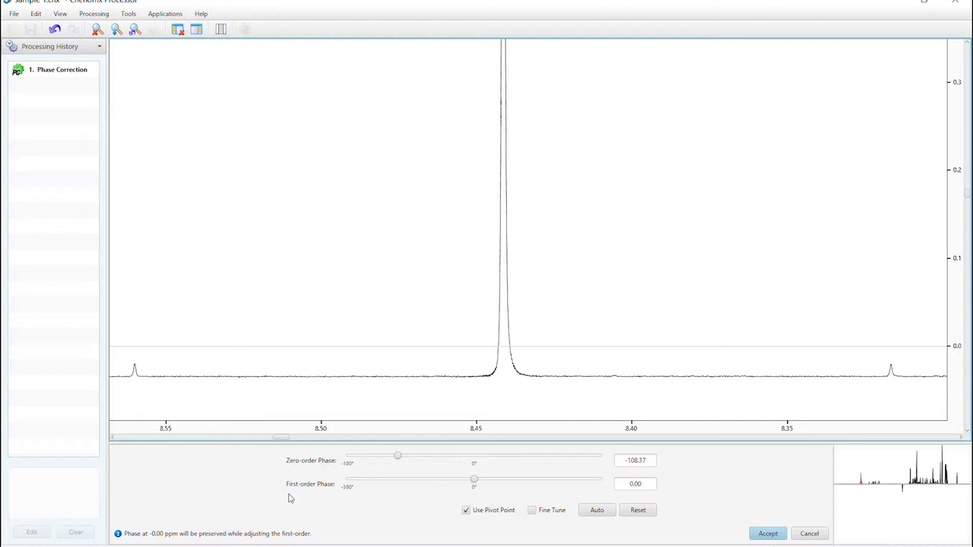
{"action": "mouse_move", "coordinate": [333, 495]}
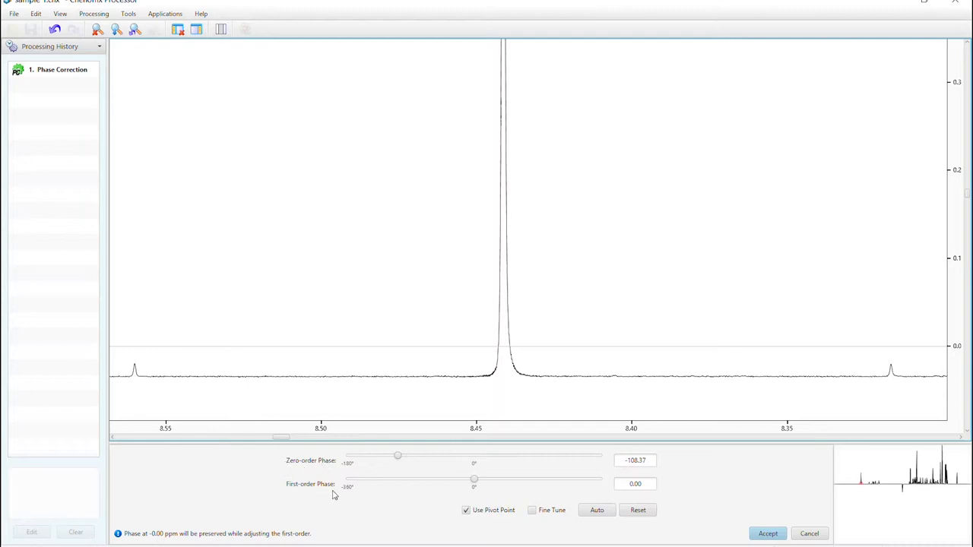
{"action": "left_click_drag", "start_coordinate": [475, 480], "coordinate": [475, 481]}
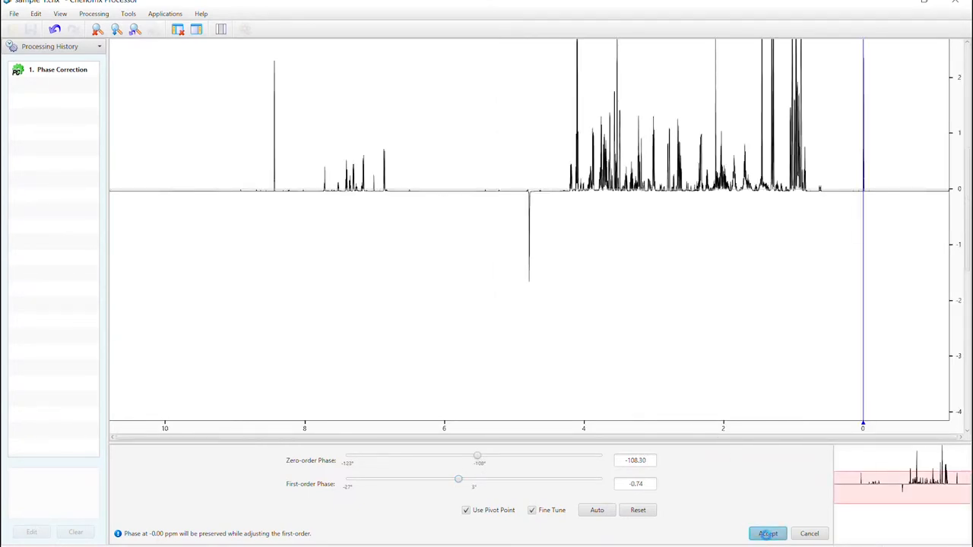
{"action": "left_click", "coordinate": [766, 532]}
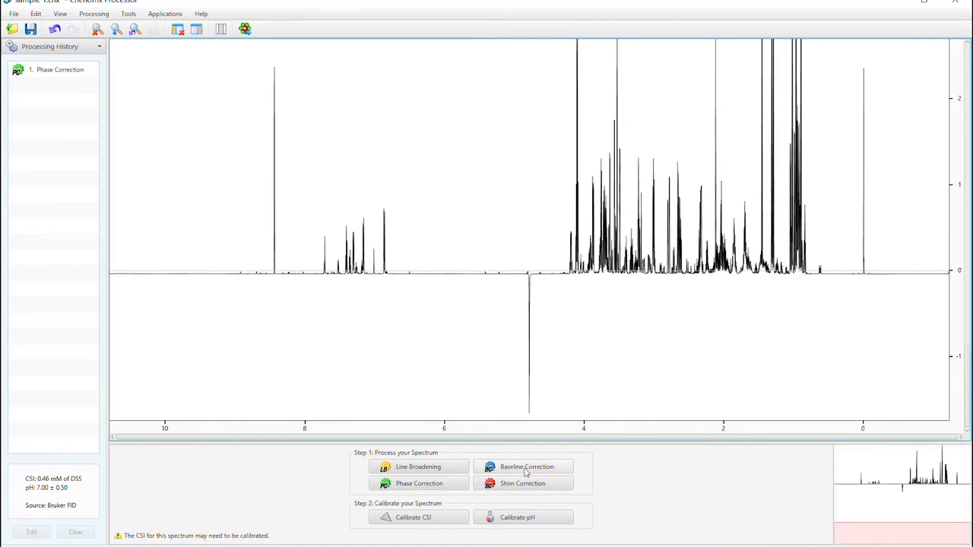
- Find baseline spline breakpoints automatically and accept the baseline correction over the full spectrum
{"action": "left_click", "coordinate": [525, 467]}
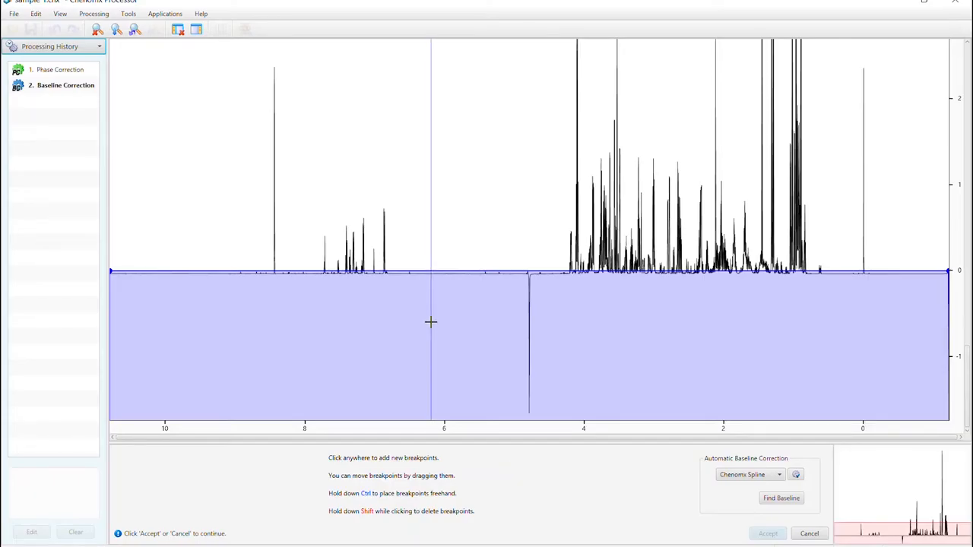
{"action": "mouse_move", "coordinate": [129, 217]}
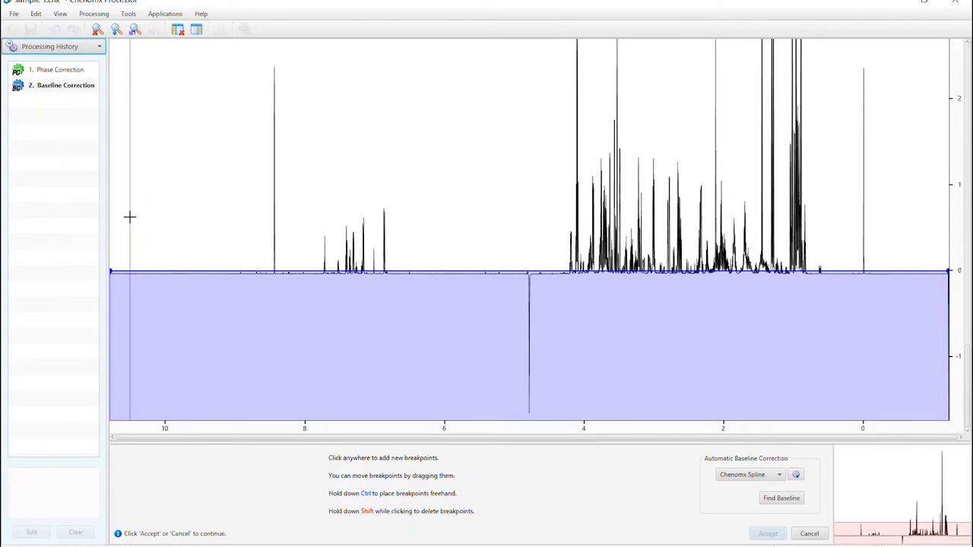
{"action": "mouse_move", "coordinate": [504, 231]}
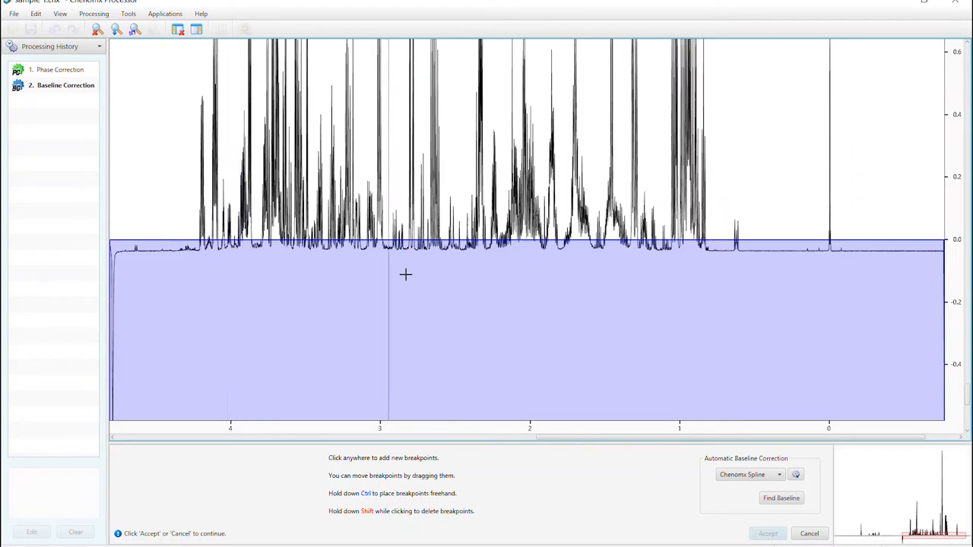
{"action": "mouse_move", "coordinate": [793, 517]}
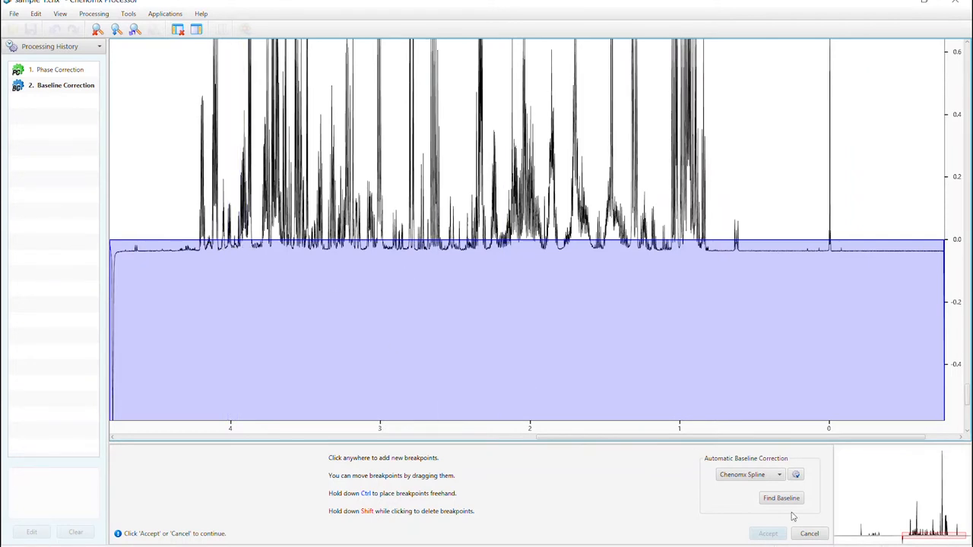
{"action": "left_click", "coordinate": [781, 498]}
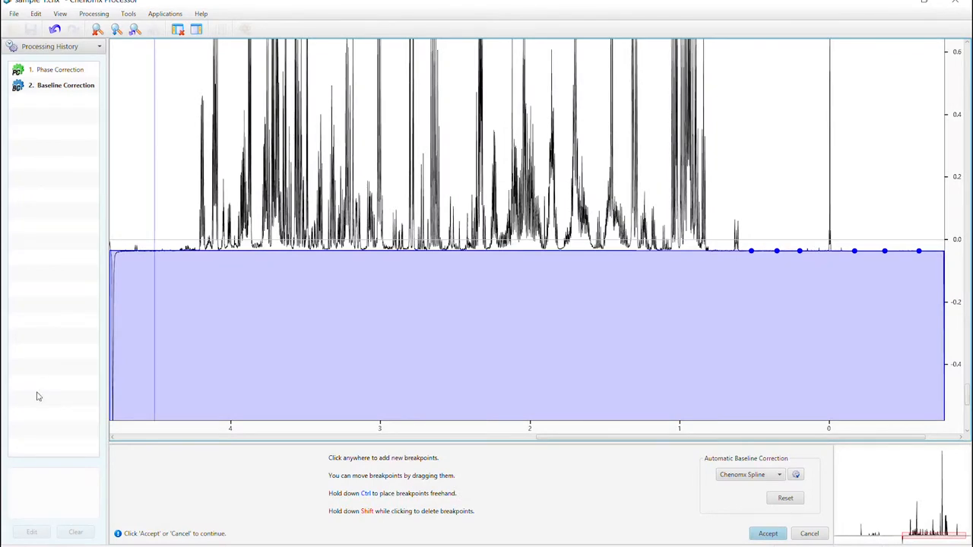
{"action": "mouse_move", "coordinate": [128, 131]}
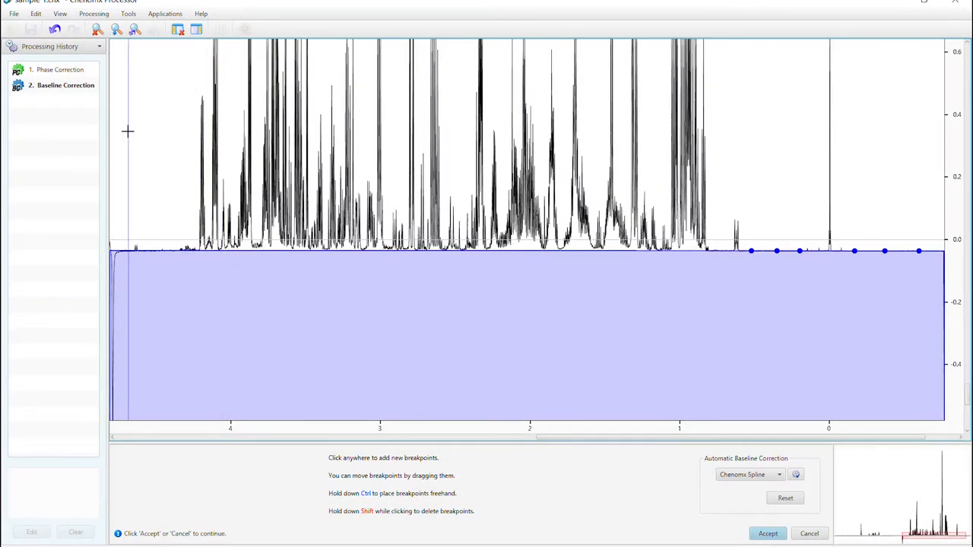
{"action": "mouse_move", "coordinate": [146, 215]}
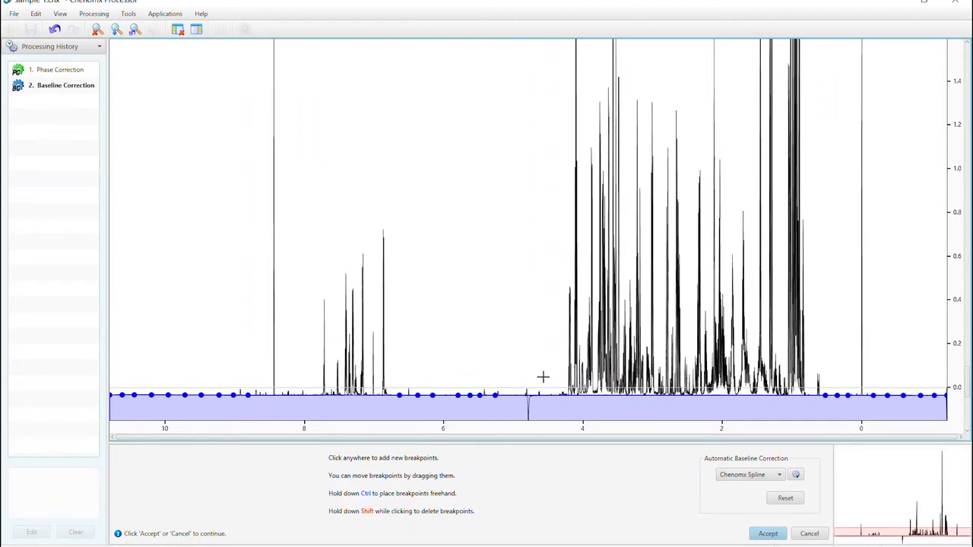
{"action": "left_click_drag", "start_coordinate": [526, 376], "coordinate": [751, 413]}
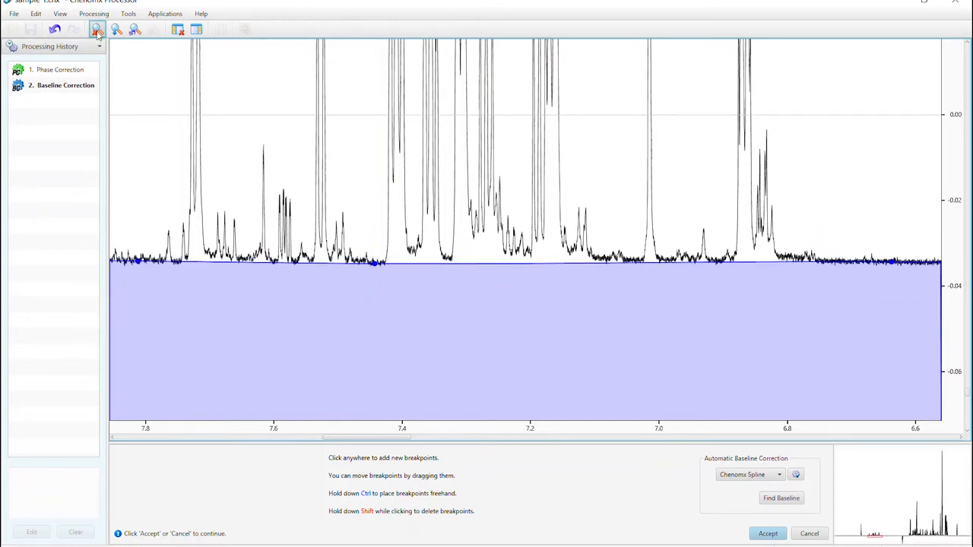
{"action": "left_click", "coordinate": [97, 29]}
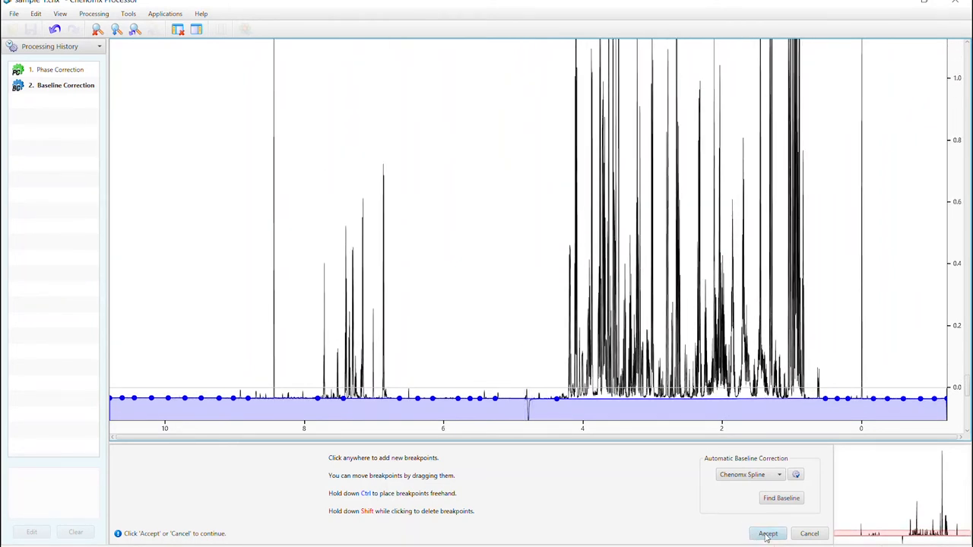
{"action": "left_click", "coordinate": [767, 532]}
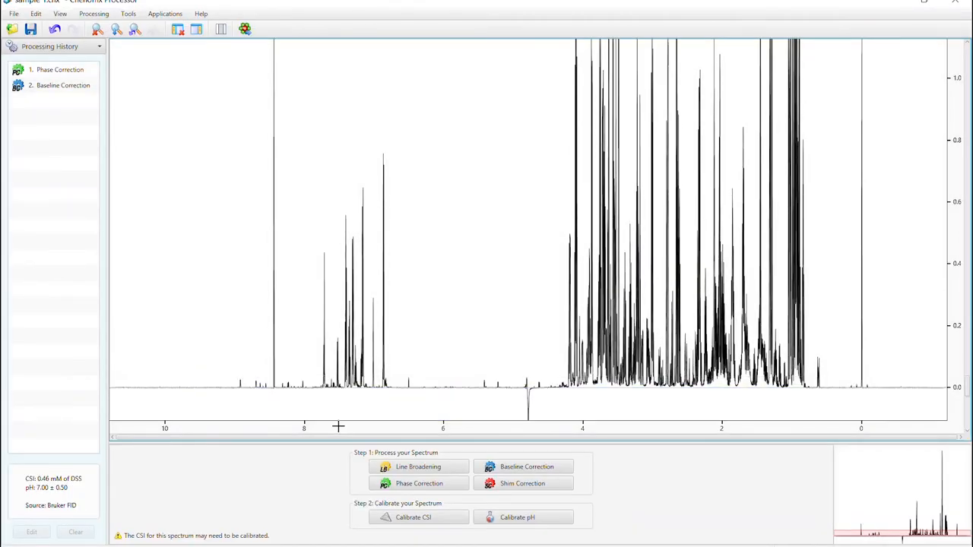
{"action": "mouse_move", "coordinate": [474, 451]}
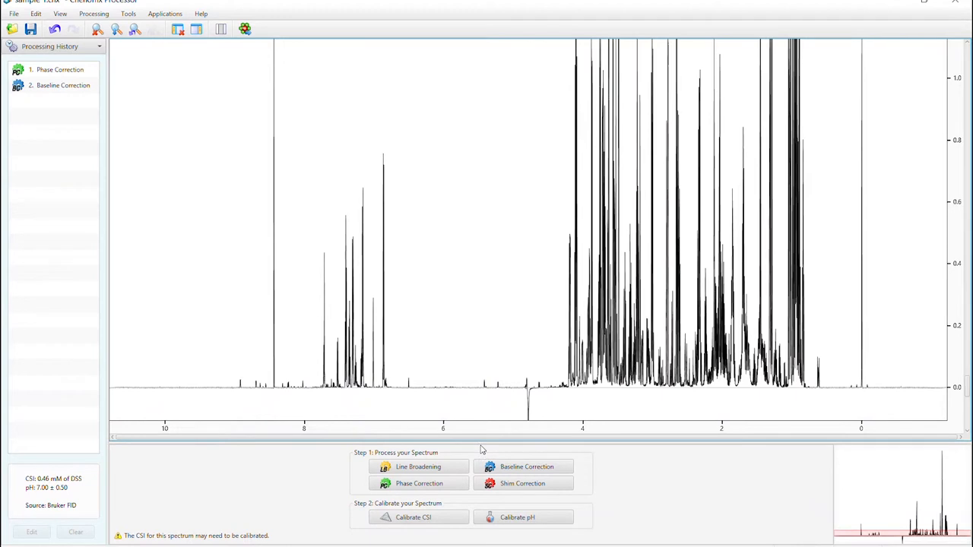
{"action": "mouse_move", "coordinate": [697, 445]}
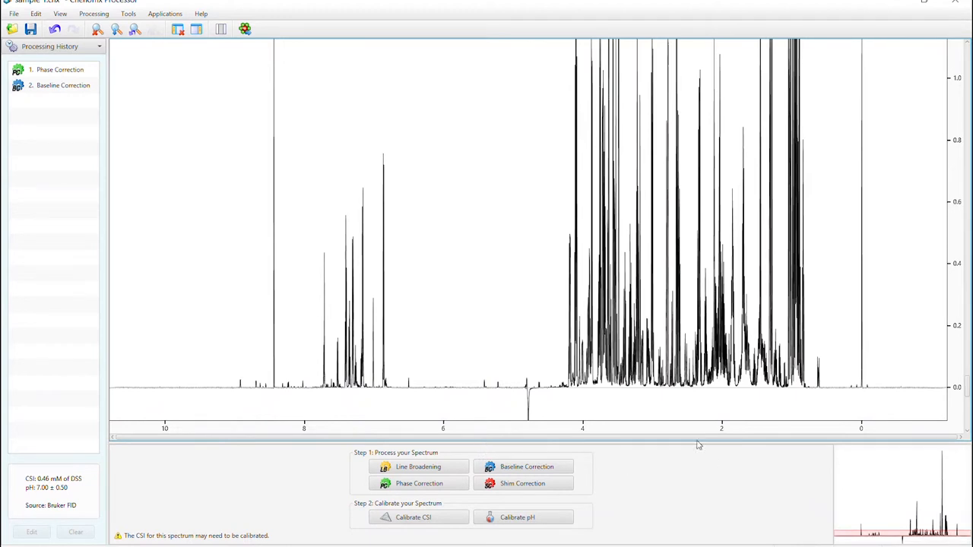
{"action": "left_click", "coordinate": [523, 483]}
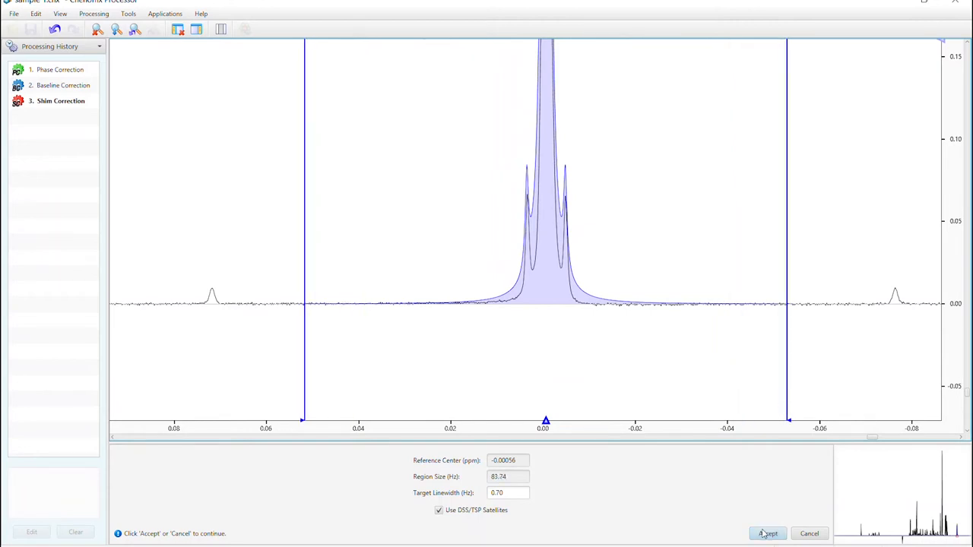
- Accept the shim correction at 0.70 Hz target linewidth and return to the full spectrum
{"action": "left_click", "coordinate": [766, 532]}
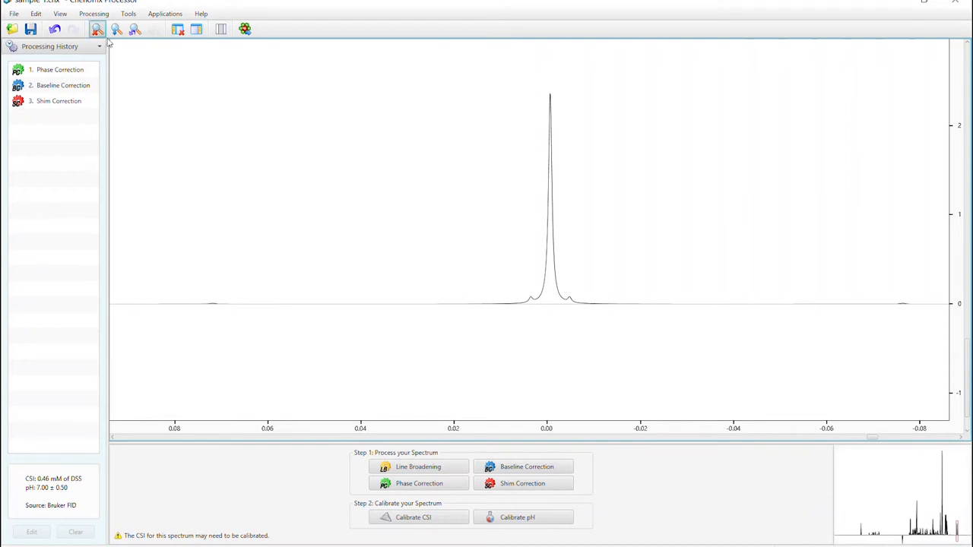
{"action": "left_click", "coordinate": [97, 29]}
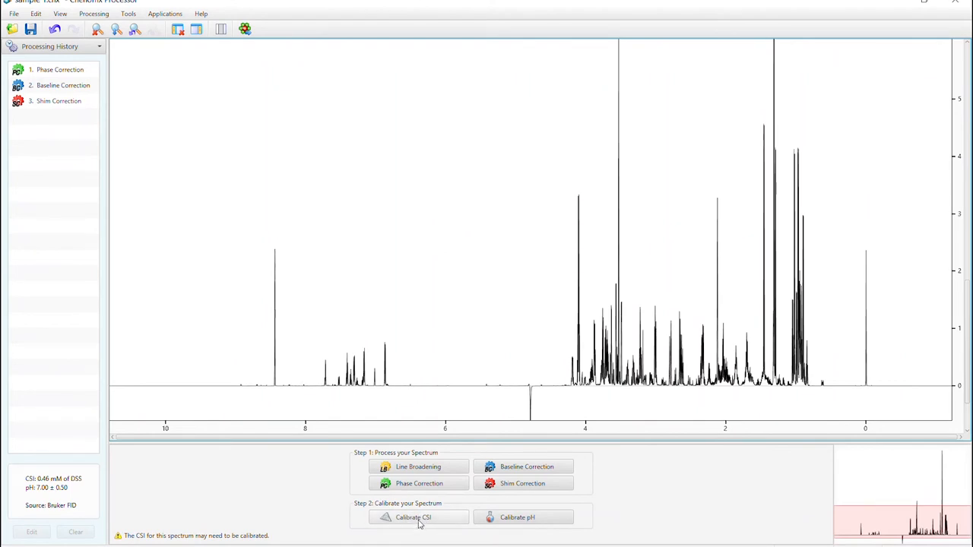
- Calibrate the CSI automatically against the 0.46 mM DSS peak at 0.00 ppm
{"action": "left_click", "coordinate": [414, 517]}
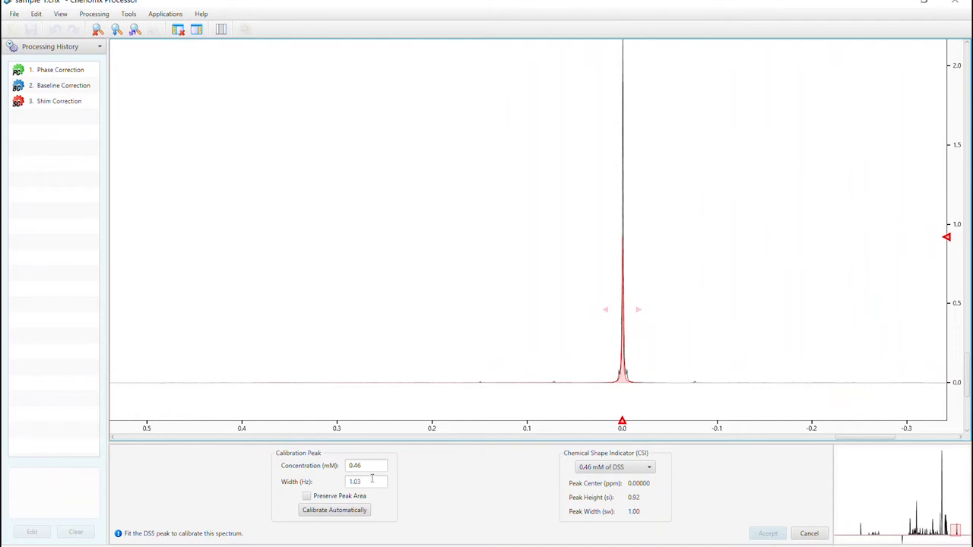
{"action": "left_click", "coordinate": [335, 511]}
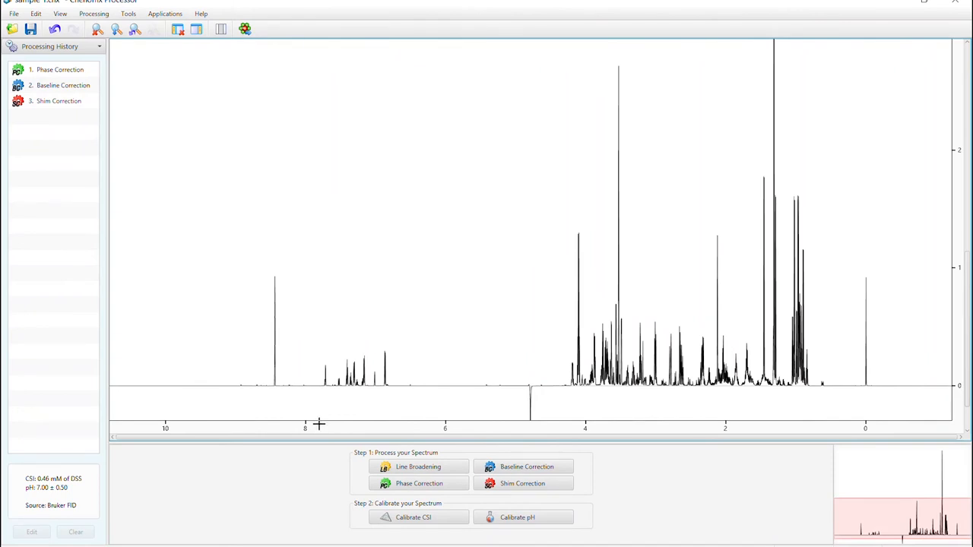
- Apply 0.3 Hz line broadening to the spectrum
{"action": "left_click", "coordinate": [418, 465]}
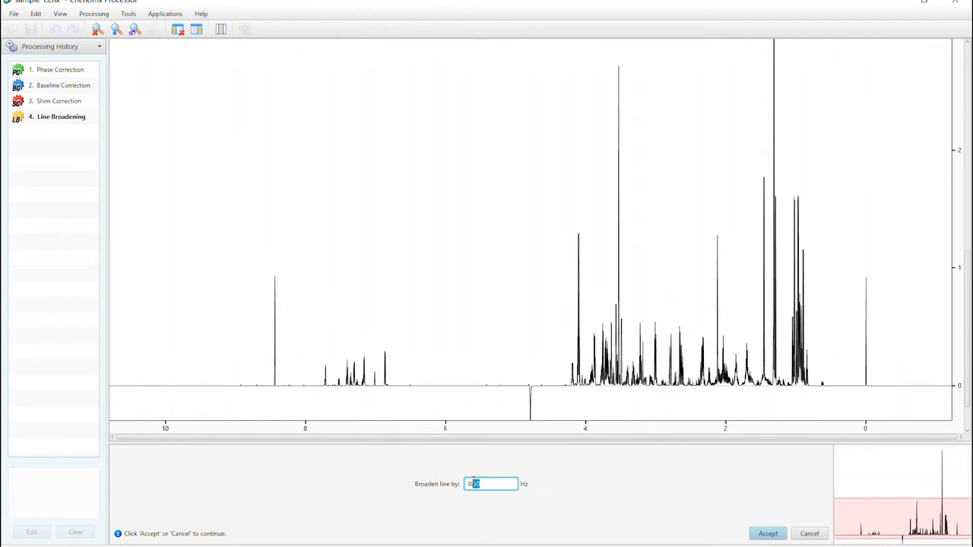
{"action": "type", "text": "0.3"}
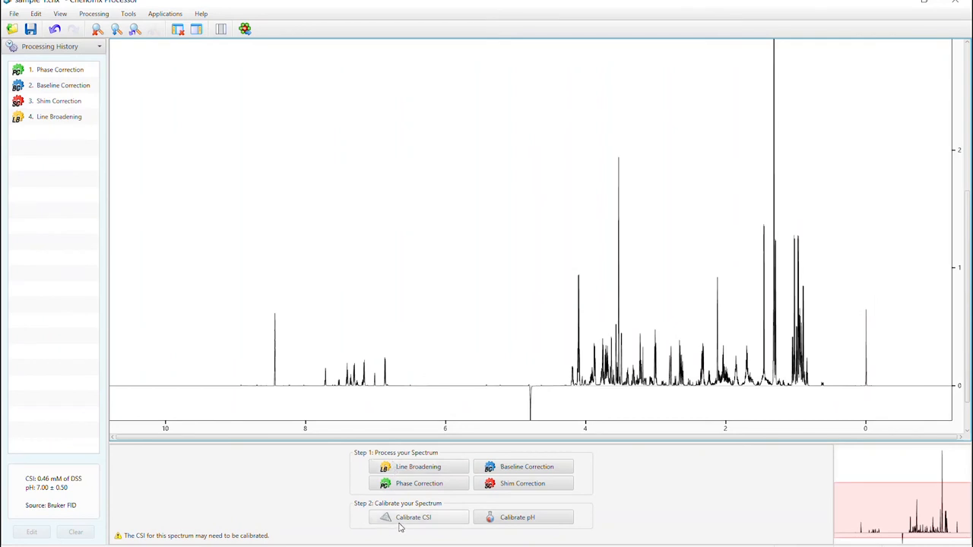
- Recalibrate the CSI automatically on the DSS peak of the broadened spectrum
{"action": "left_click", "coordinate": [413, 517]}
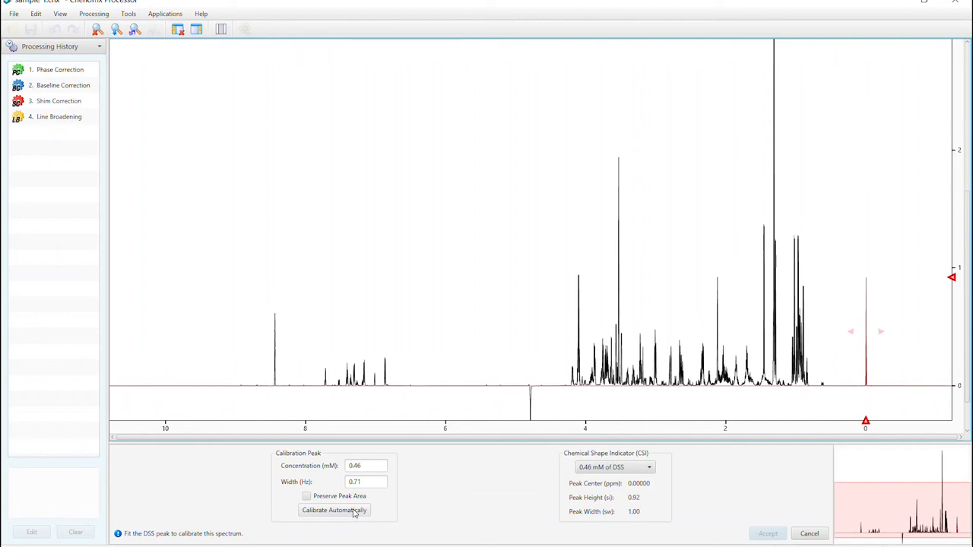
{"action": "left_click", "coordinate": [335, 510]}
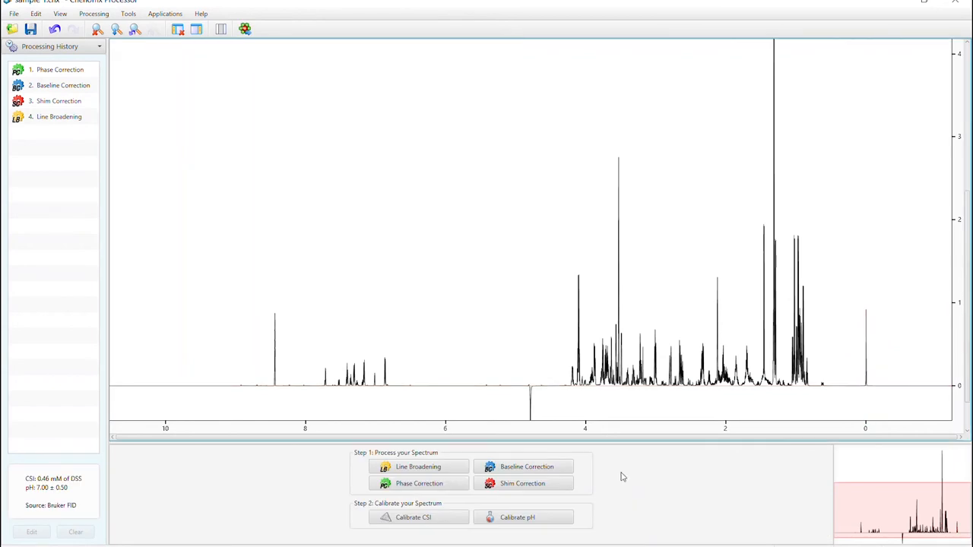
{"action": "mouse_move", "coordinate": [539, 517]}
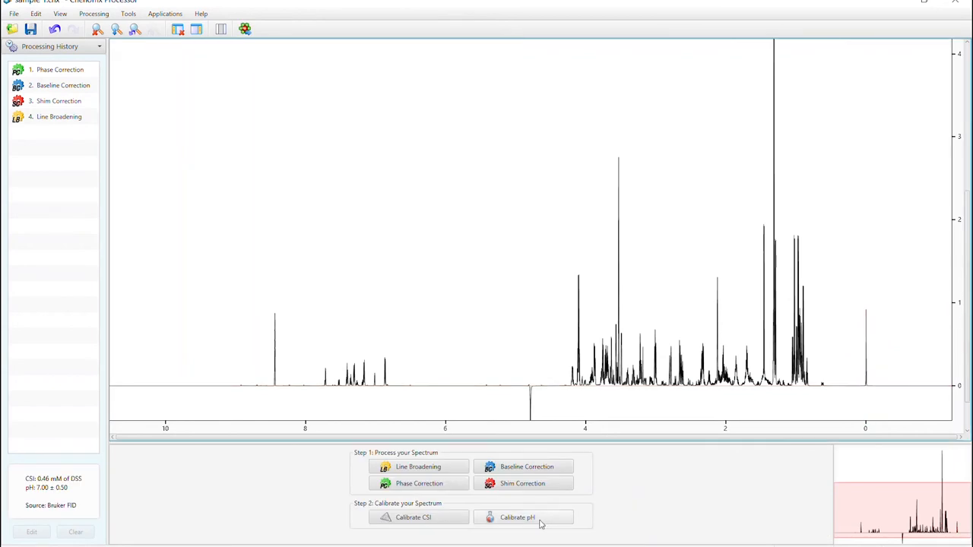
{"action": "left_click", "coordinate": [517, 517]}
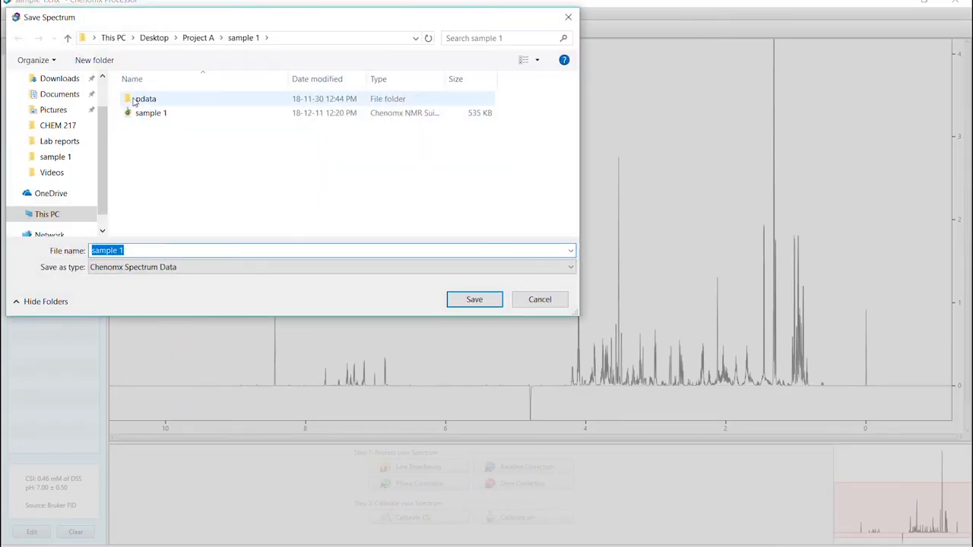
{"action": "left_click", "coordinate": [474, 298]}
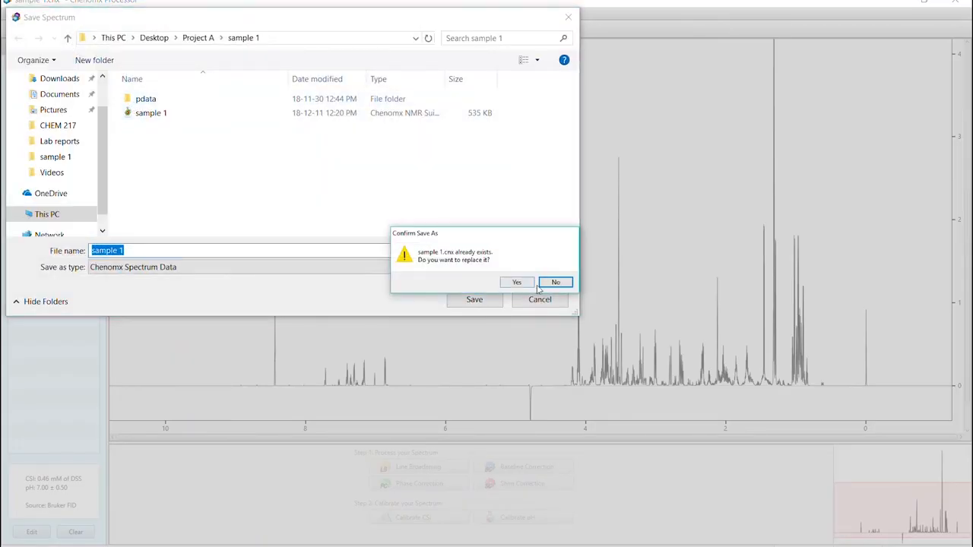
{"action": "left_click", "coordinate": [554, 281]}
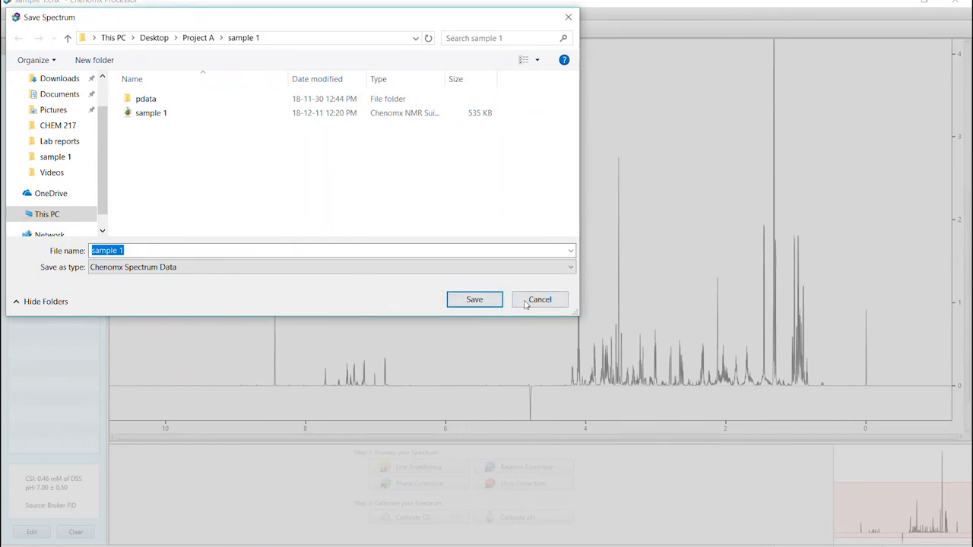
{"action": "left_click", "coordinate": [474, 297]}
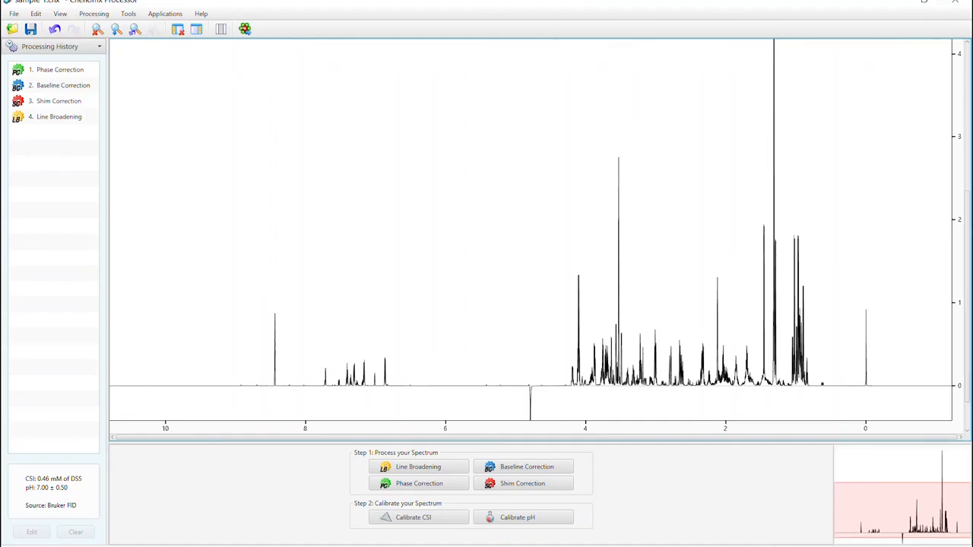
- Undo Line Broadening to leave three history steps, then auto-recalibrate CSI on DSS
{"action": "left_click", "coordinate": [58, 116]}
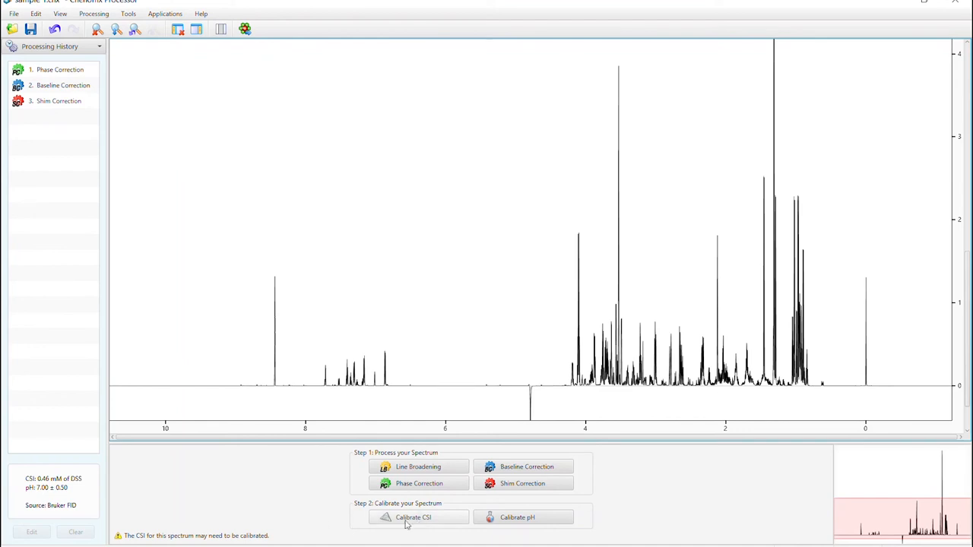
{"action": "left_click", "coordinate": [414, 516]}
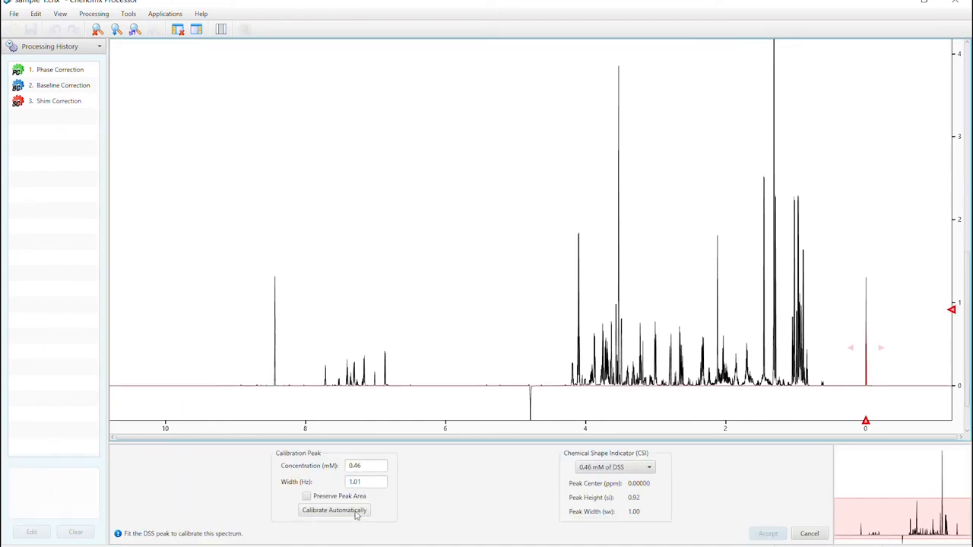
{"action": "left_click", "coordinate": [335, 511]}
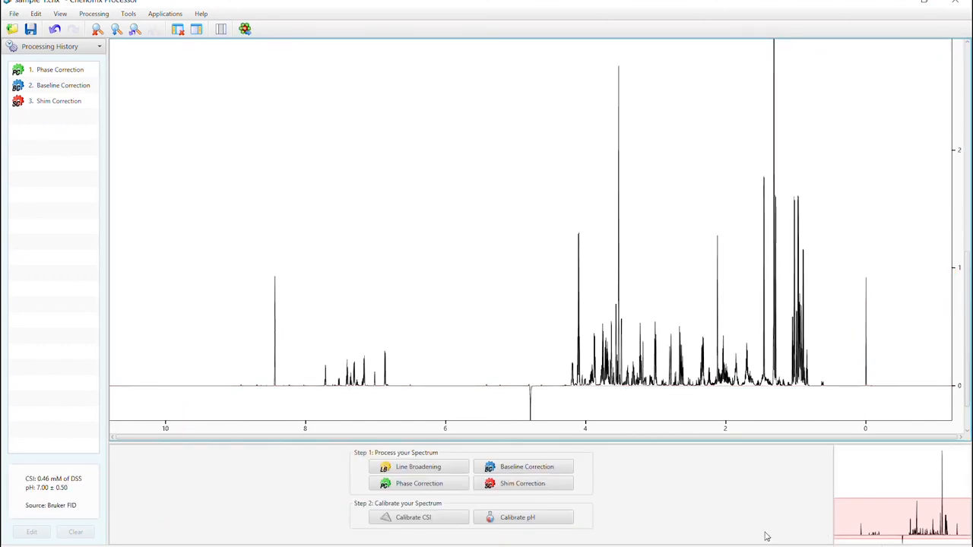
{"action": "mouse_move", "coordinate": [465, 322]}
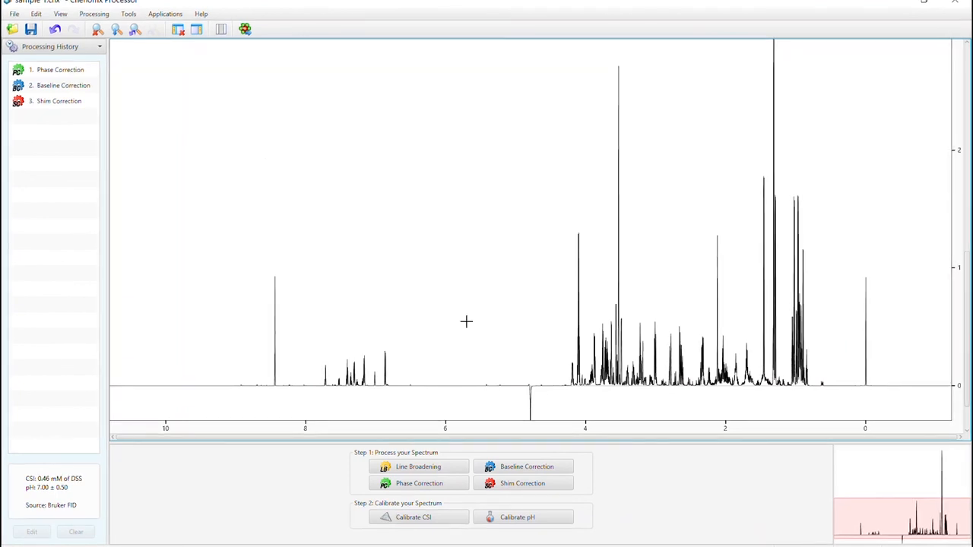
{"action": "mouse_move", "coordinate": [237, 79]}
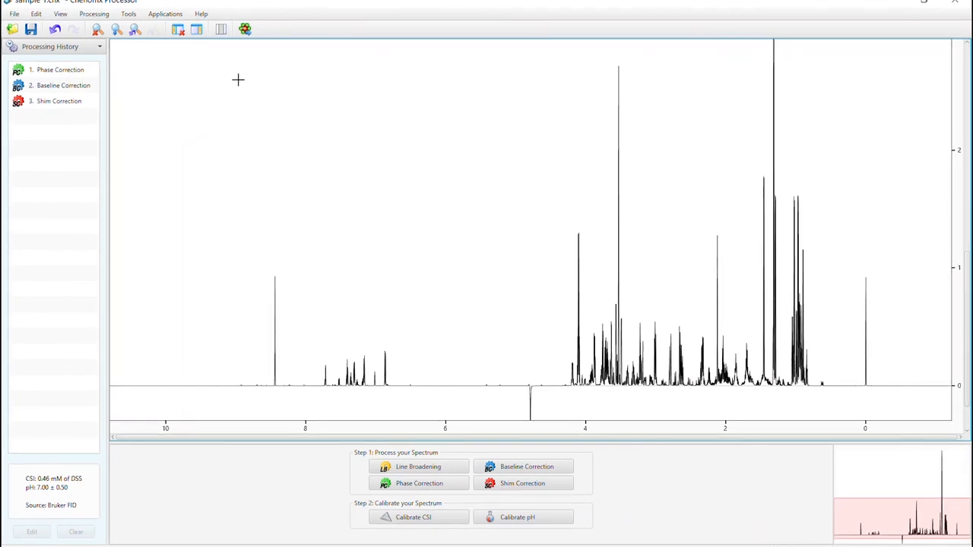
{"action": "mouse_move", "coordinate": [245, 29]}
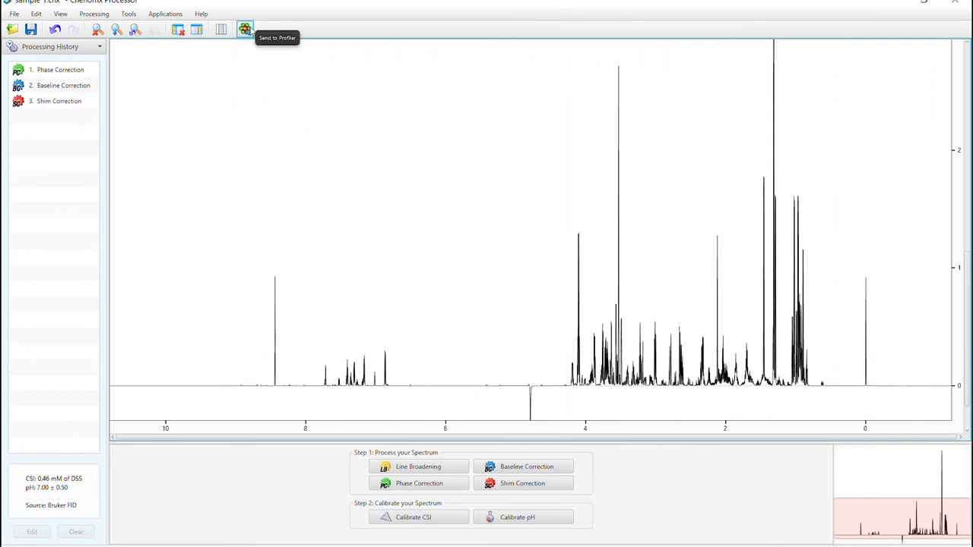